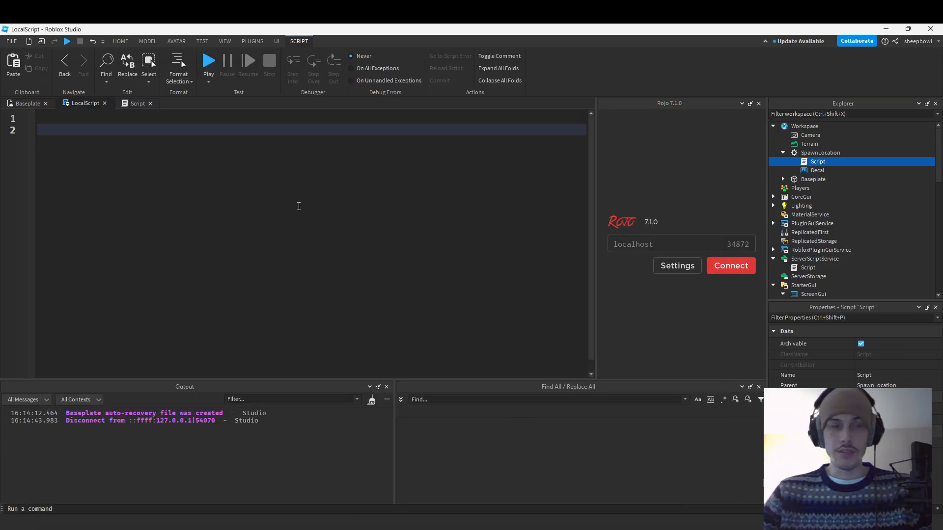
# - Check the LocalScript sits under ScreenGui in the Explorer, then return to its first line
pyautogui.click(137, 119)
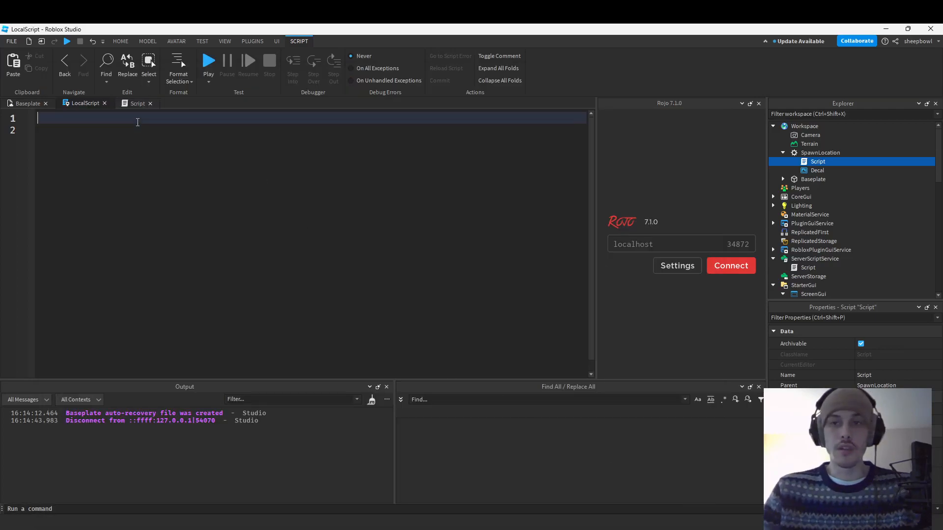
pyautogui.click(27, 103)
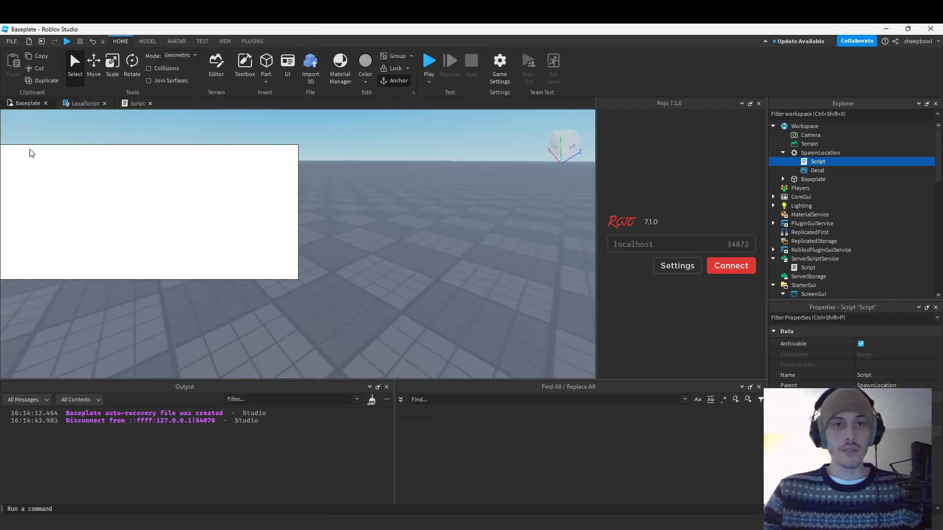
pyautogui.moveTo(94, 168)
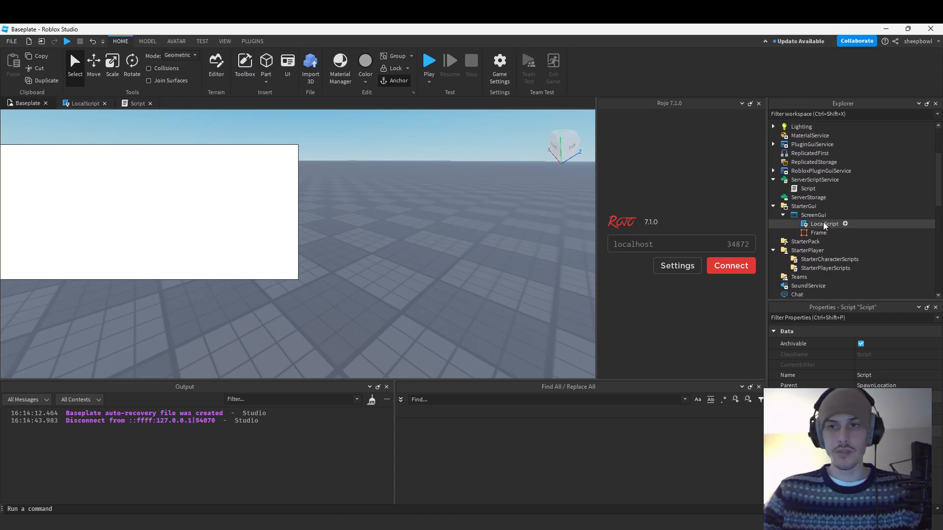
pyautogui.click(819, 233)
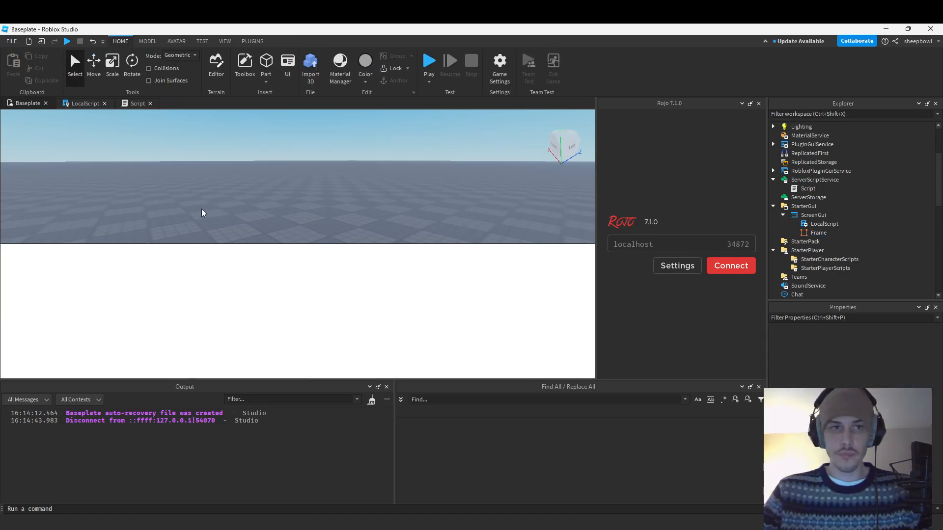
pyautogui.click(85, 104)
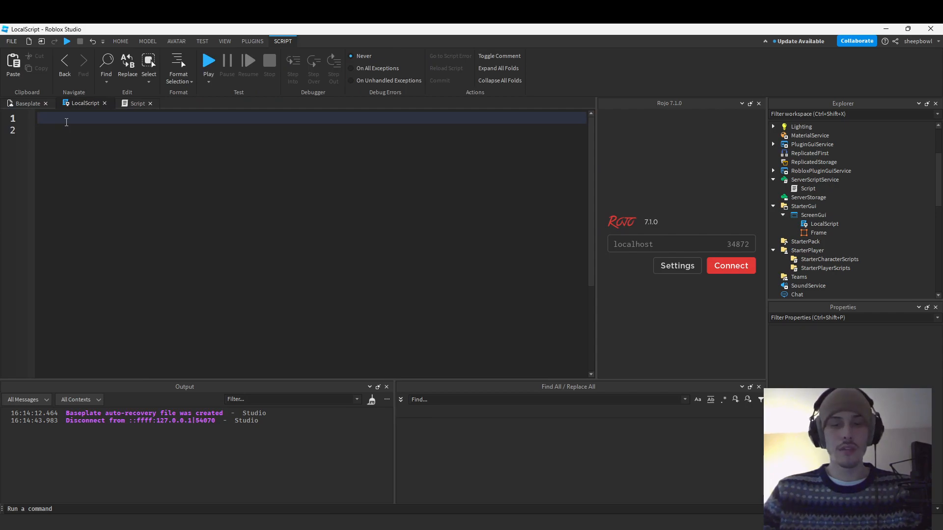
pyautogui.click(28, 103)
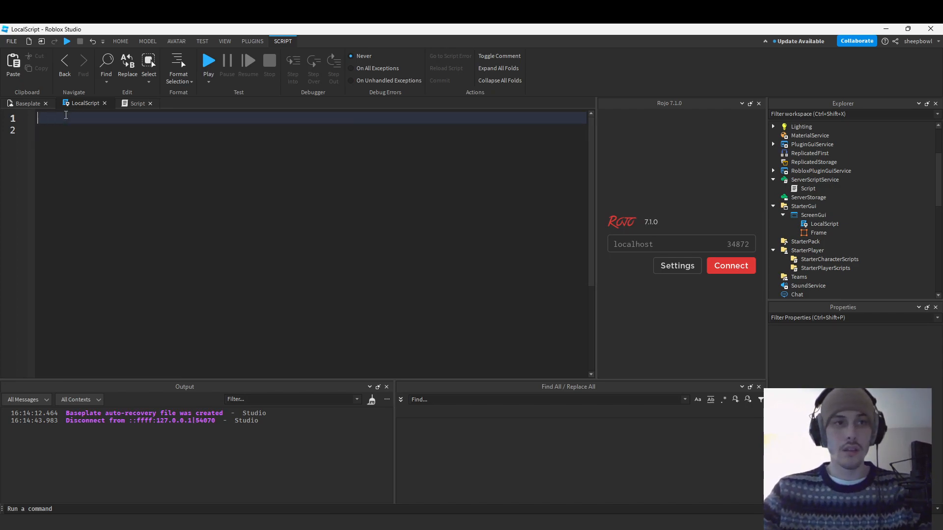
# - Write 'local player = game:GetService("Players").LocalPlayer' on line 1
pyautogui.write('local player')
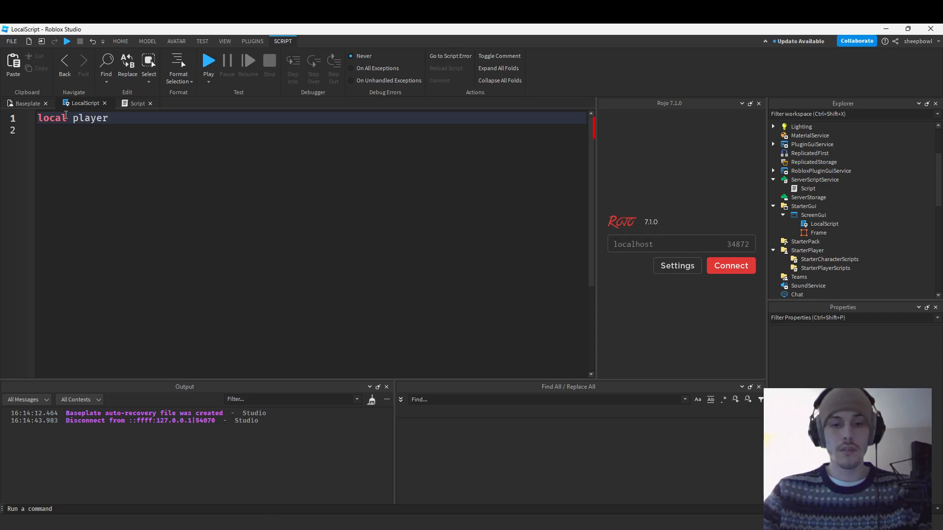
pyautogui.write('= game:')
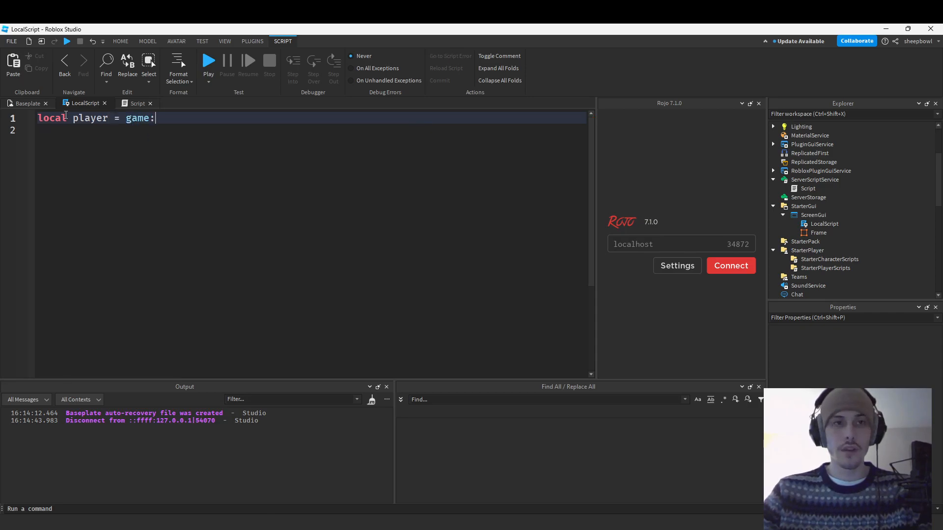
pyautogui.write('GetService("Players")')
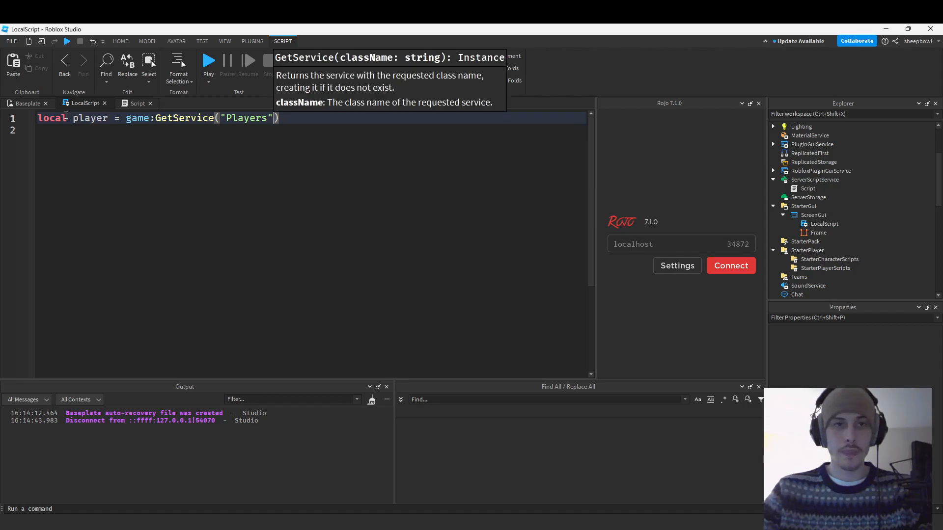
pyautogui.write('.LocalPlayer')
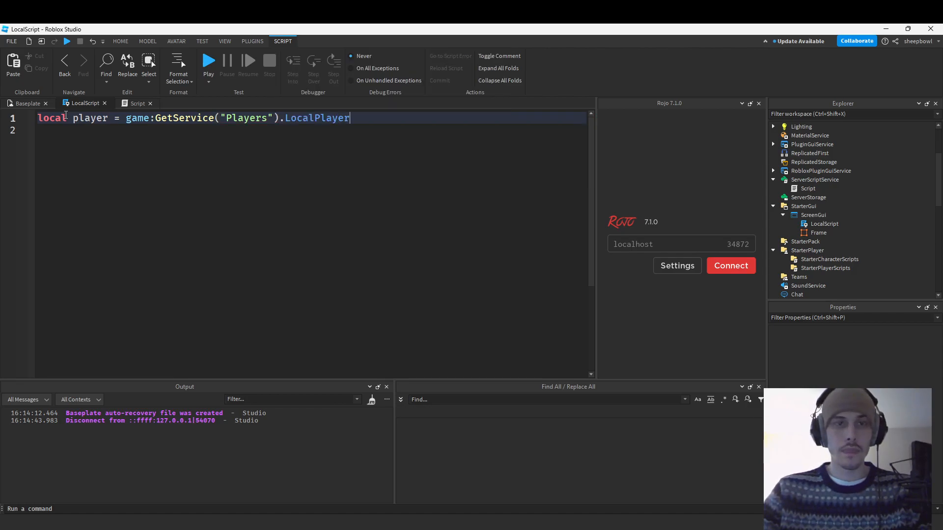
pyautogui.press('Enter')
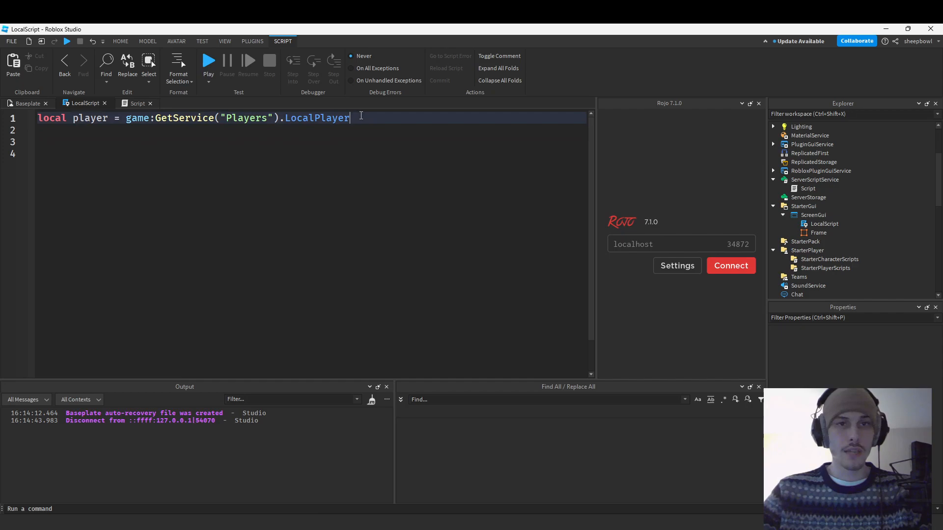
# - Write 'local screenGui = script.Parent' on line 2 and confirm the ScreenGui parent in the Explorer
pyautogui.doubleClick(316, 118)
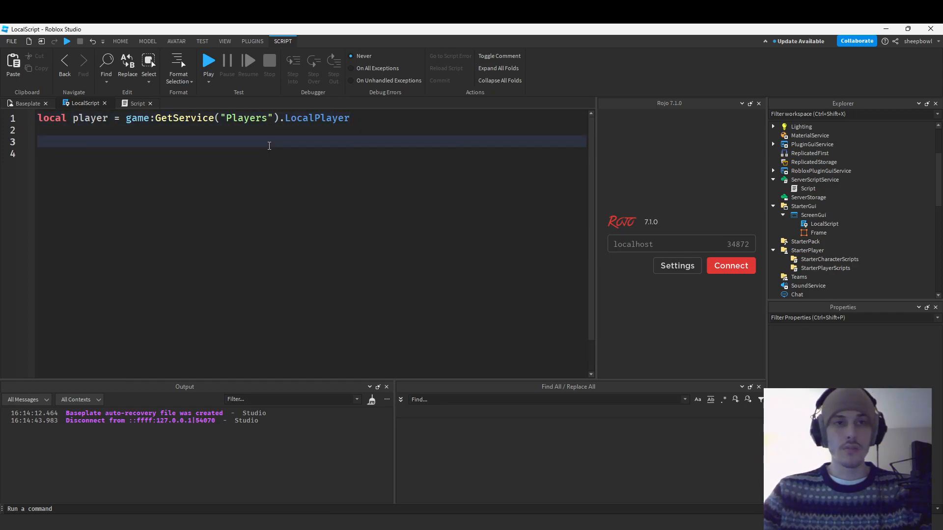
pyautogui.write('local screenGui =')
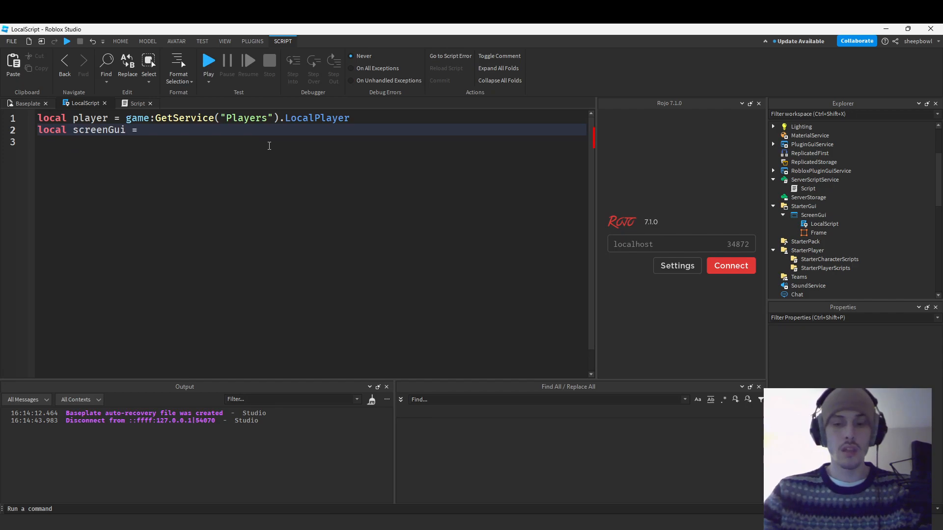
pyautogui.write('script.Parent')
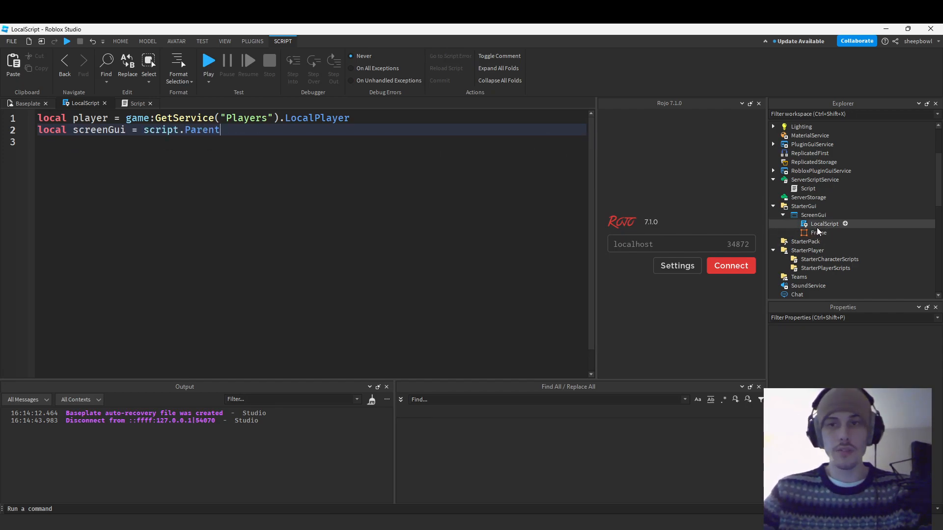
pyautogui.click(813, 214)
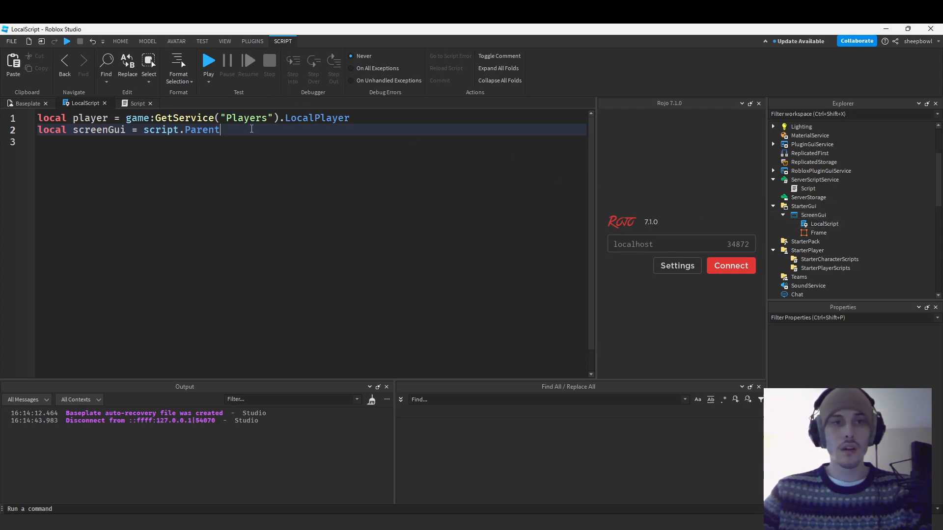
pyautogui.click(825, 224)
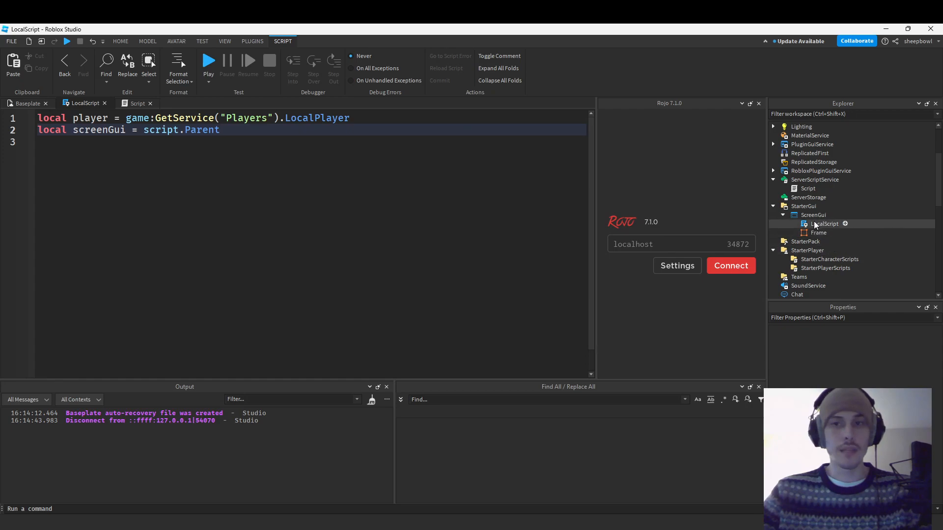
pyautogui.click(814, 215)
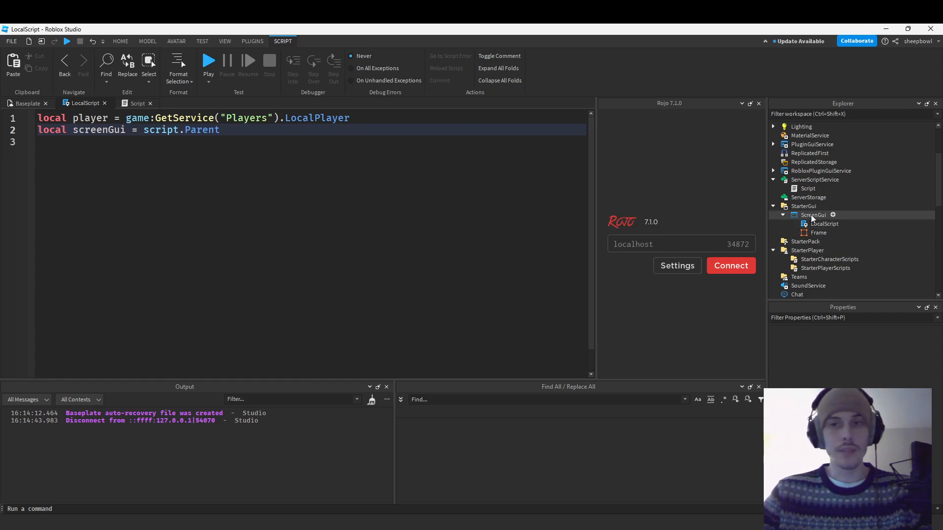
pyautogui.click(825, 224)
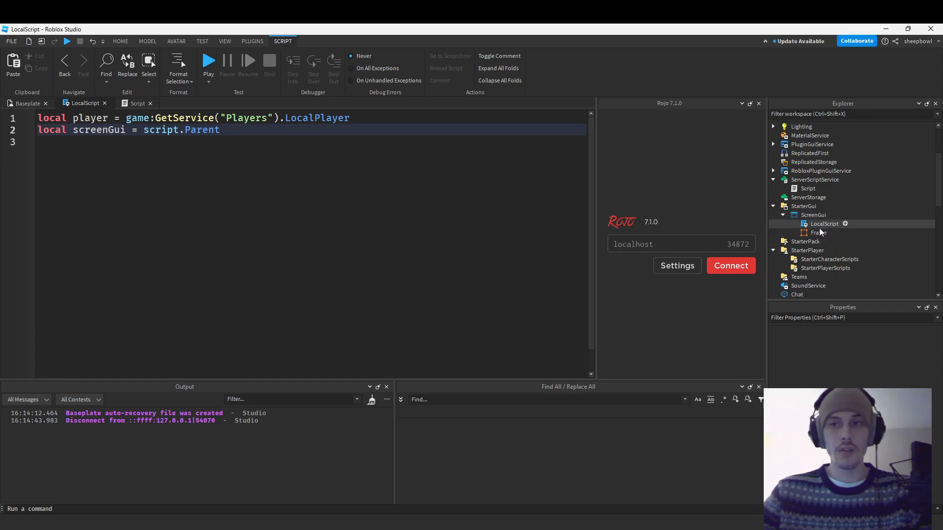
pyautogui.click(817, 233)
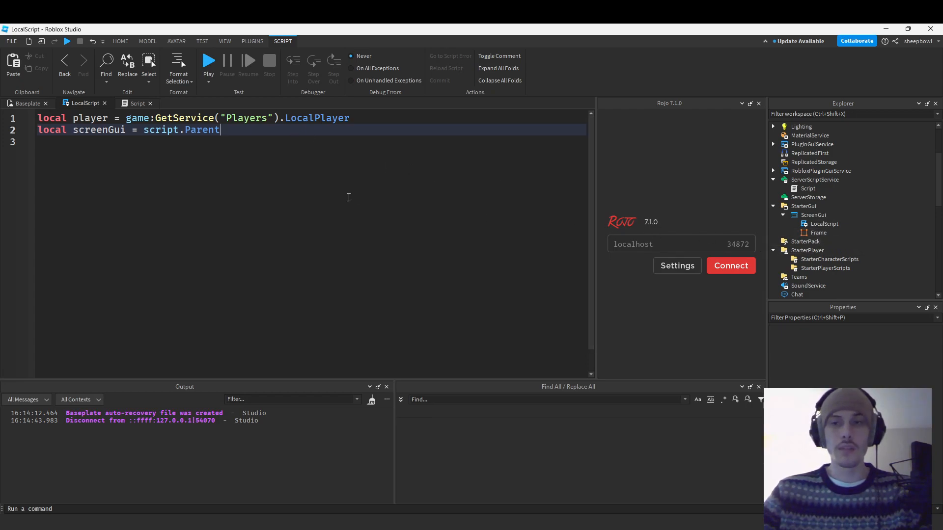
# - Write 'local character = player.Character or player.CharacterAdded:Wait()' on line 3
pyautogui.press('Enter')
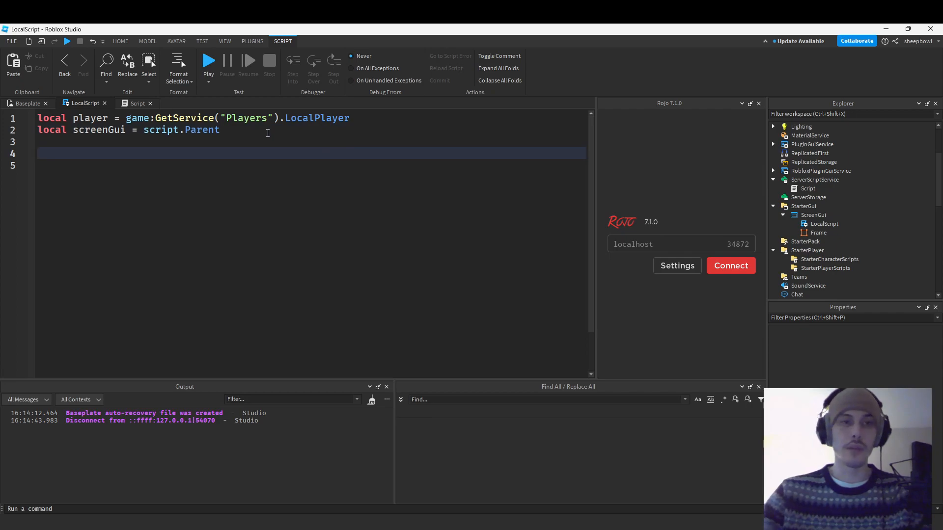
pyautogui.write('local character')
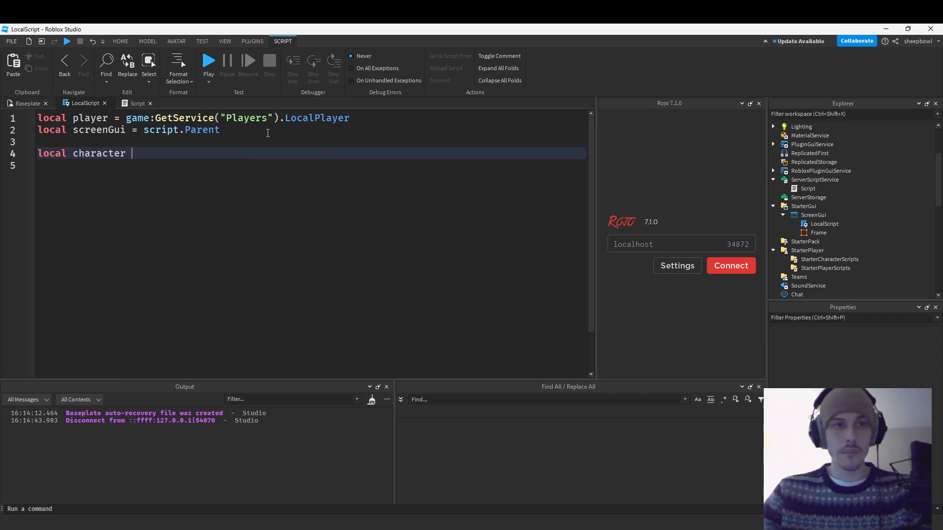
pyautogui.write('= player.')
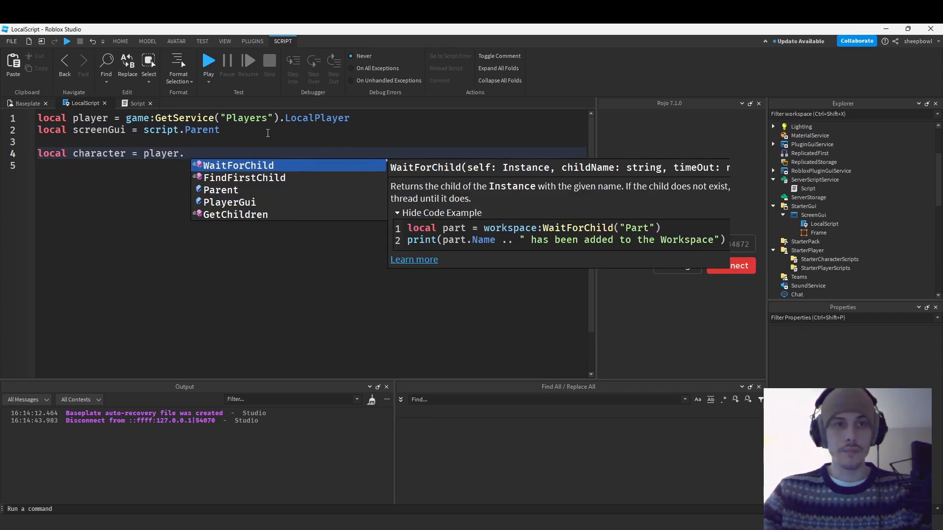
pyautogui.write('Character or playe')
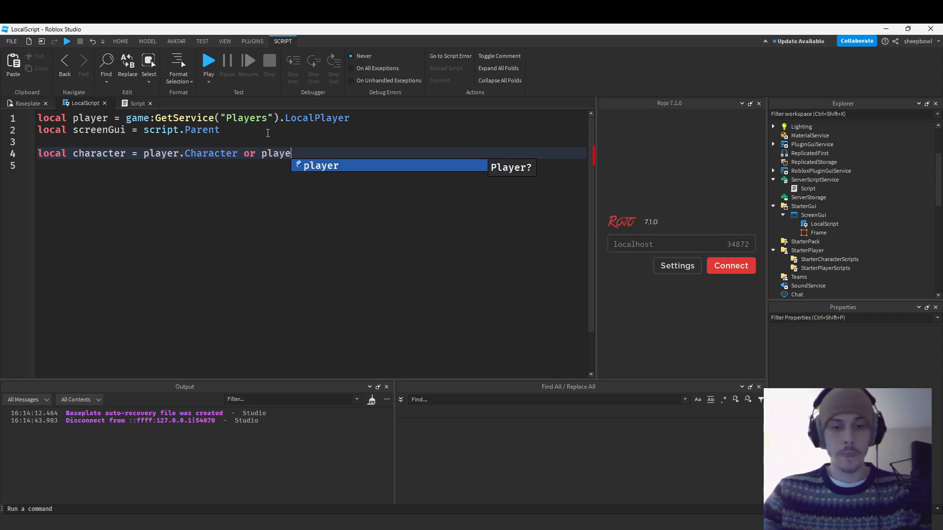
pyautogui.write('r.CharacterAdded:w')
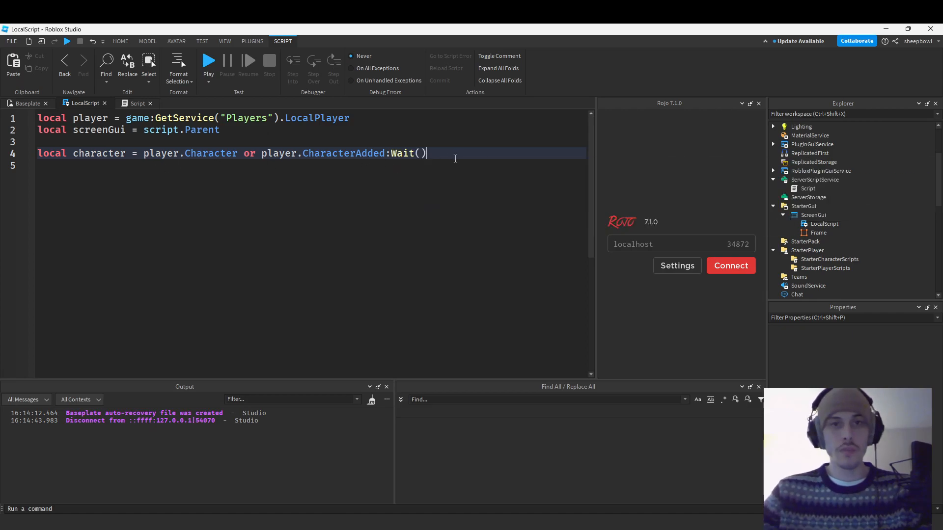
# - Highlight the CharacterAdded:Wait() fallback to review it, then leave blank lines below the character line
pyautogui.doubleClick(161, 153)
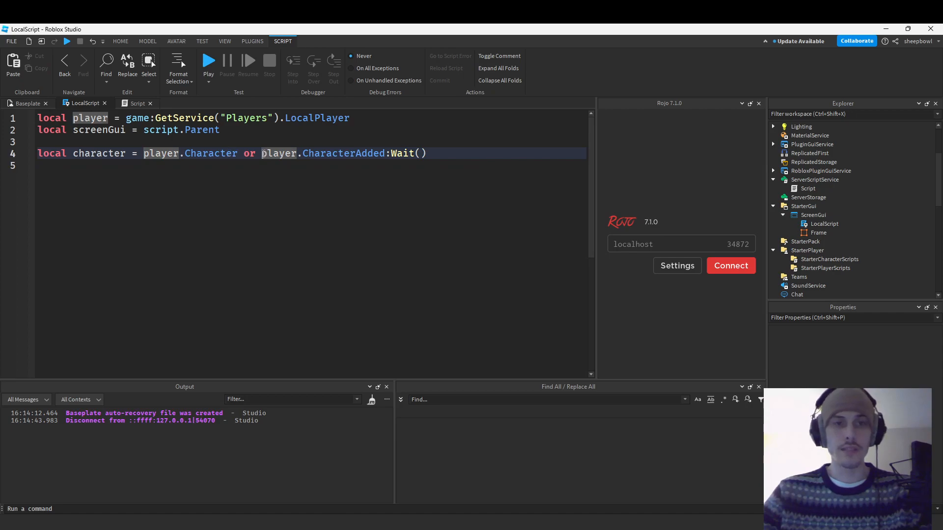
pyautogui.click(436, 152)
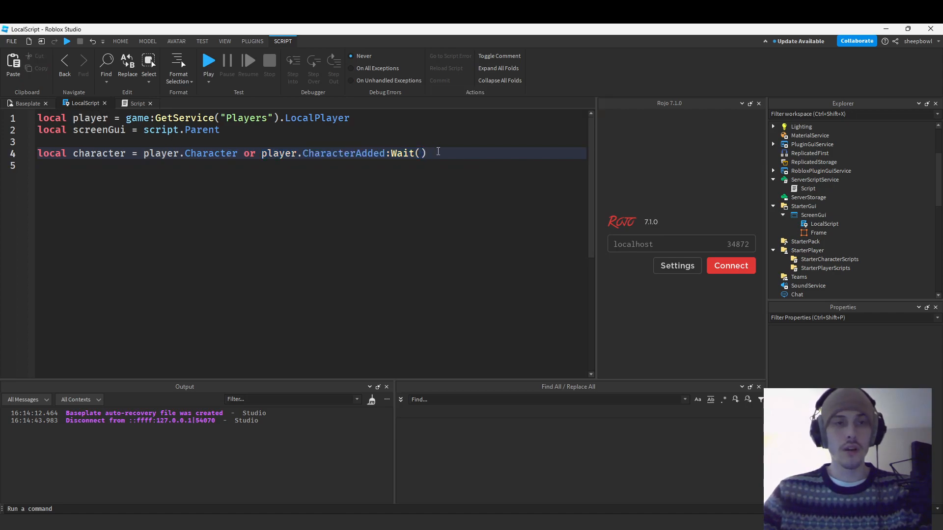
pyautogui.moveTo(261, 153); pyautogui.dragTo(427, 154)
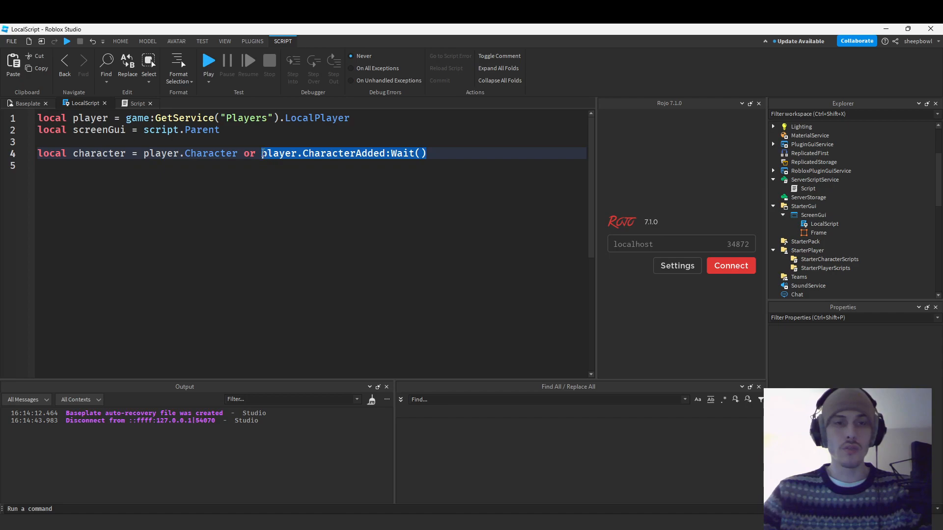
pyautogui.click(436, 153)
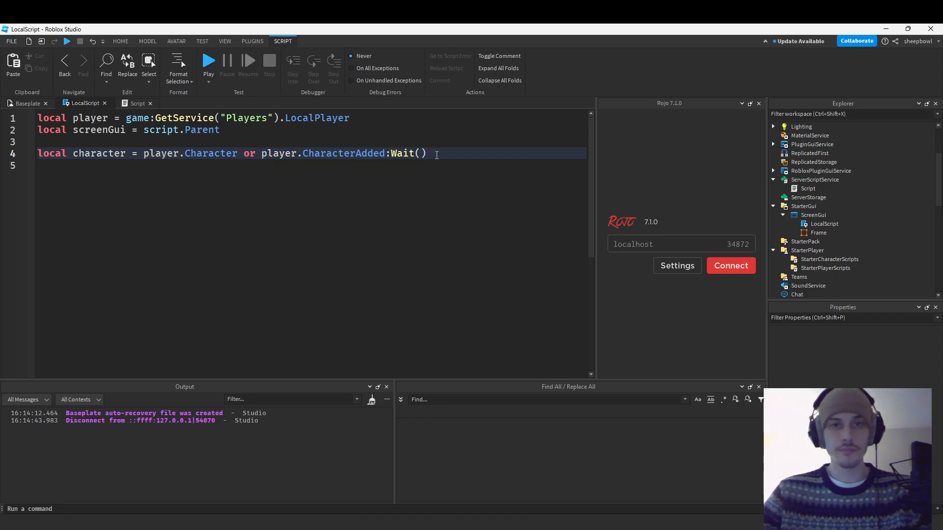
pyautogui.doubleClick(344, 153)
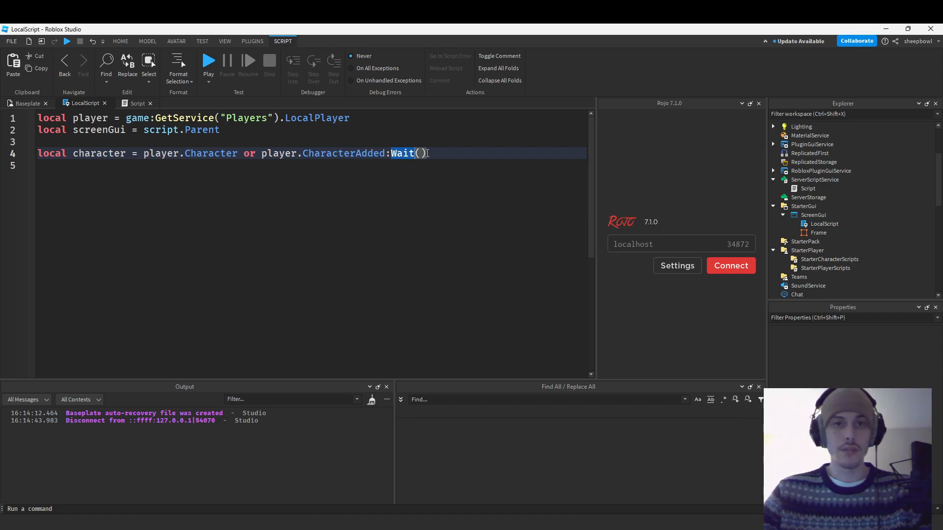
pyautogui.press('Enter')
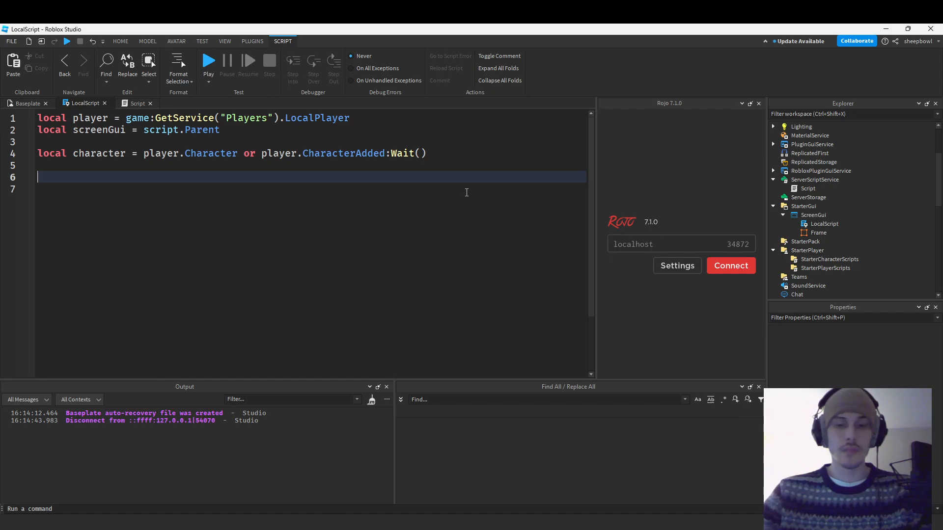
# - Declare 'local function onHealthChanged()' and 'local humanoid = character:WaitForChild("Humanoid")'
pyautogui.write('local function')
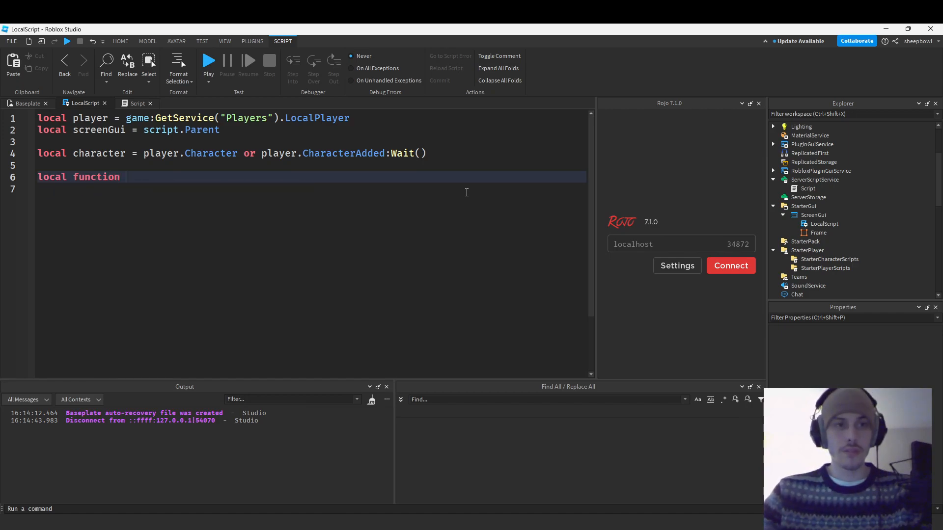
pyautogui.write('onHealthChan')
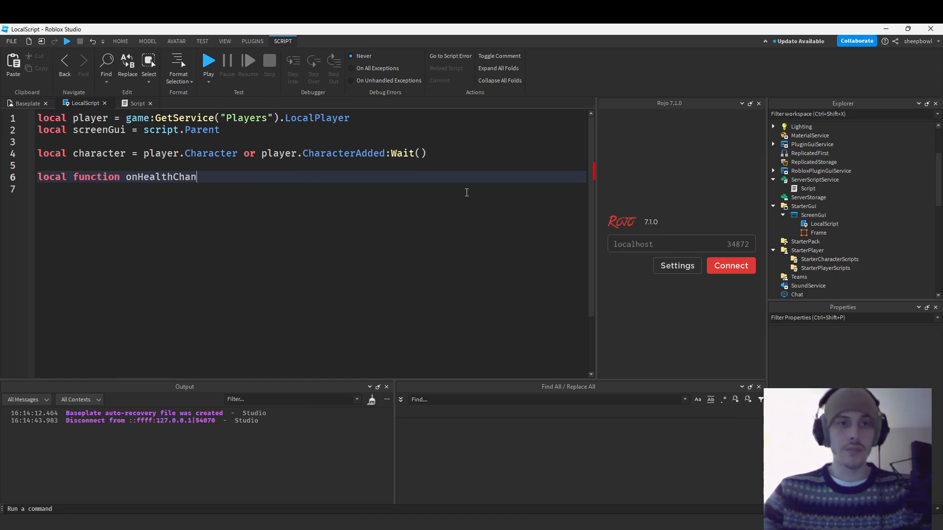
pyautogui.write('ged()')
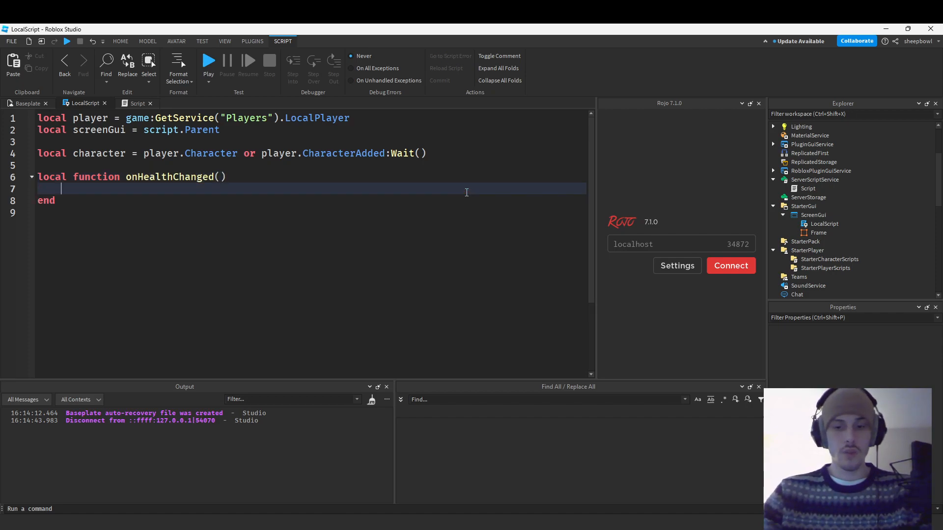
pyautogui.write('local health')
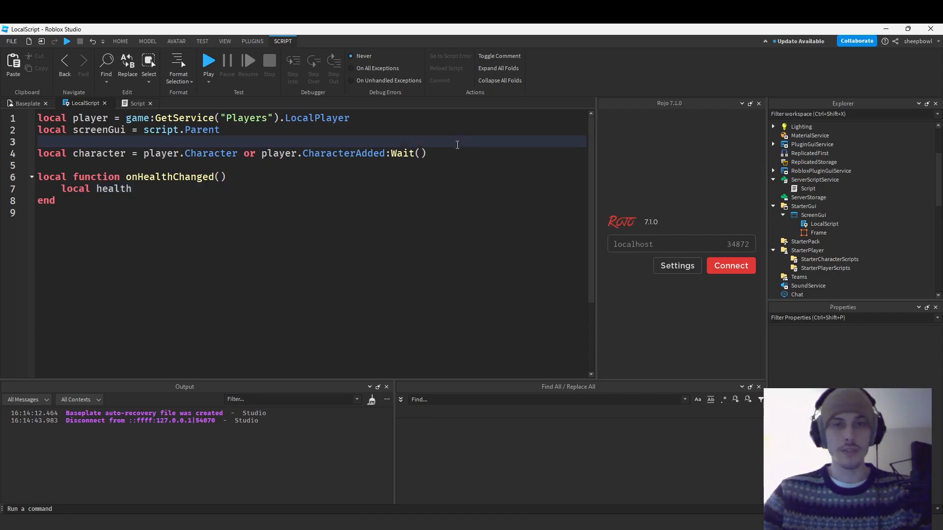
pyautogui.write('local humanoid =')
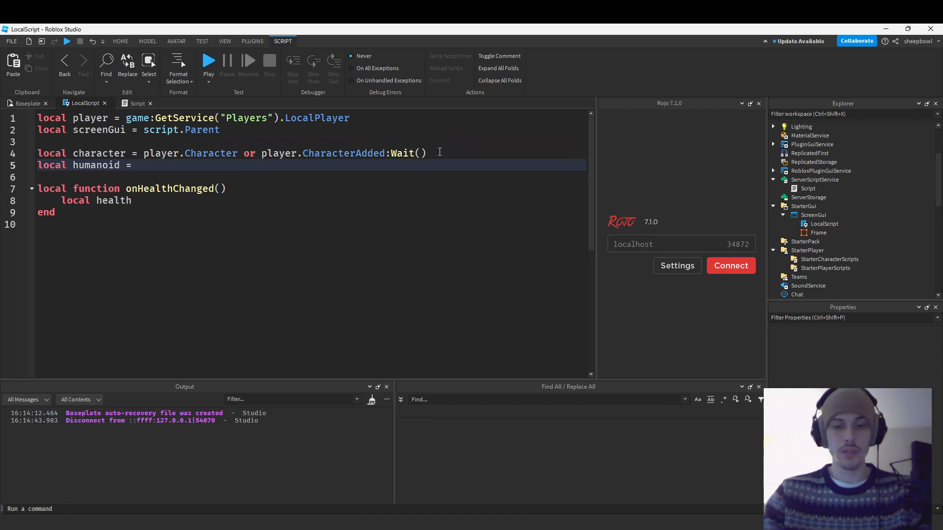
pyautogui.write('character:')
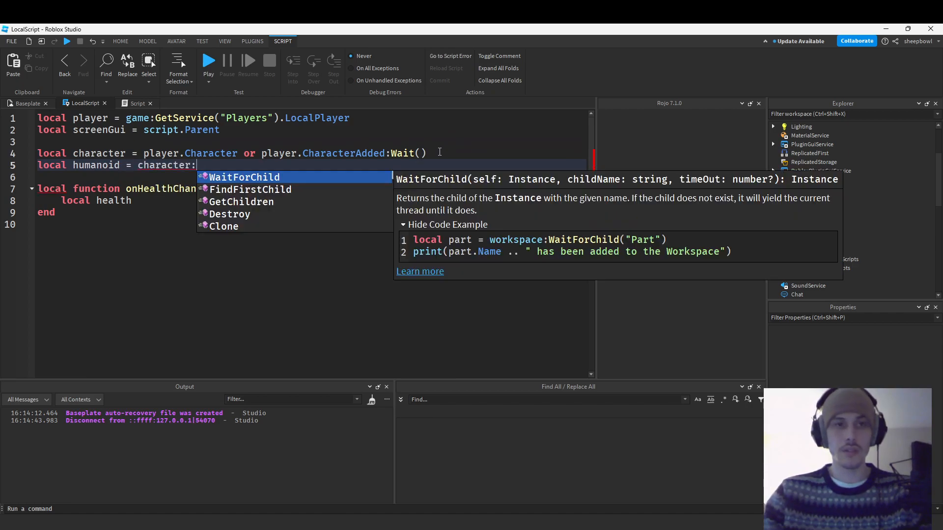
pyautogui.write('WaitForChild("Humanoid")')
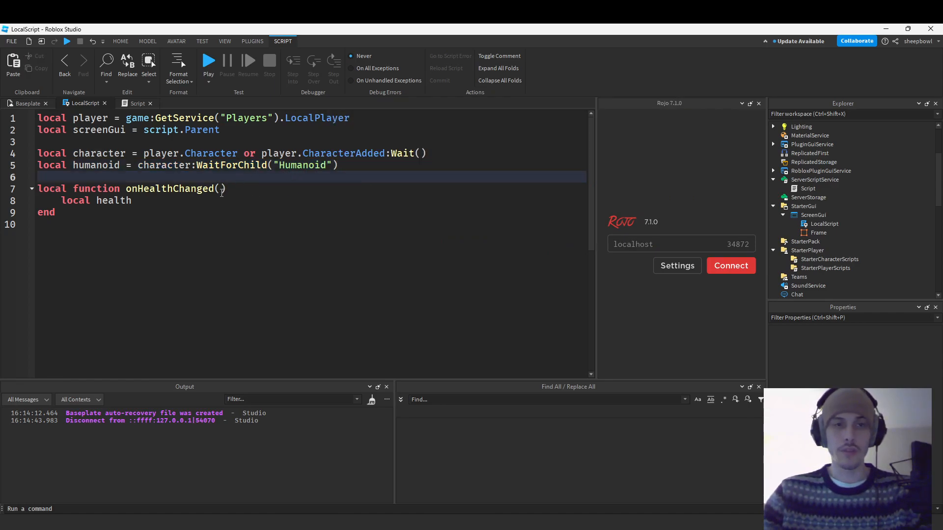
# - Inside onHealthChanged set 'local health = math.floor(humanoid.Health)' with a blank line after it
pyautogui.write('=')
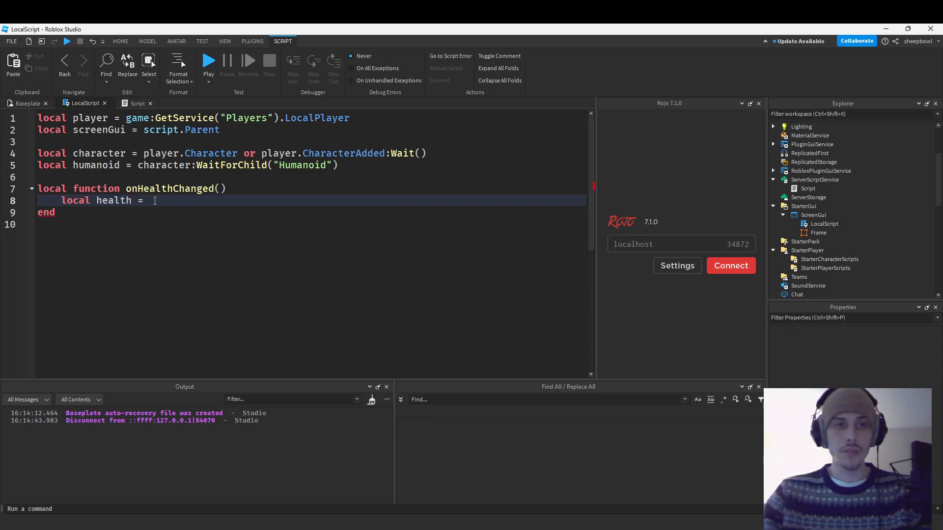
pyautogui.write('humanoid.')
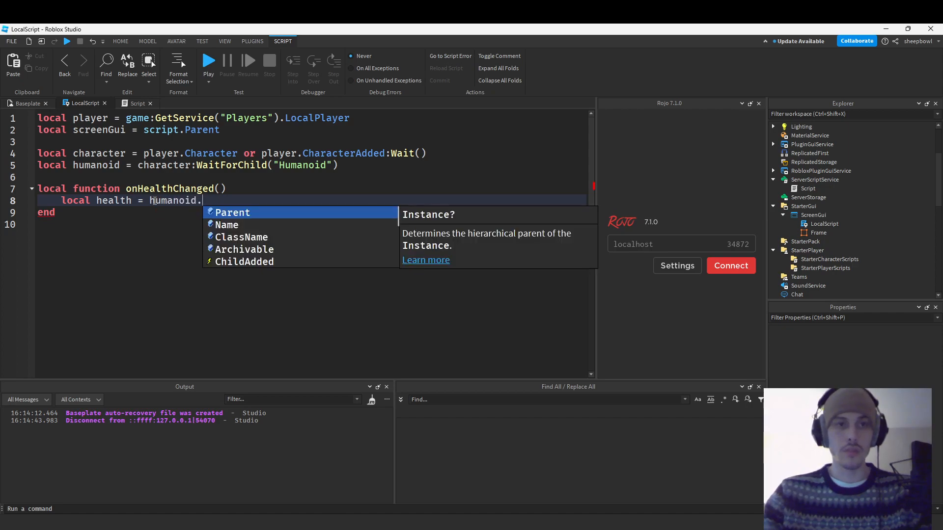
pyautogui.write('hea')
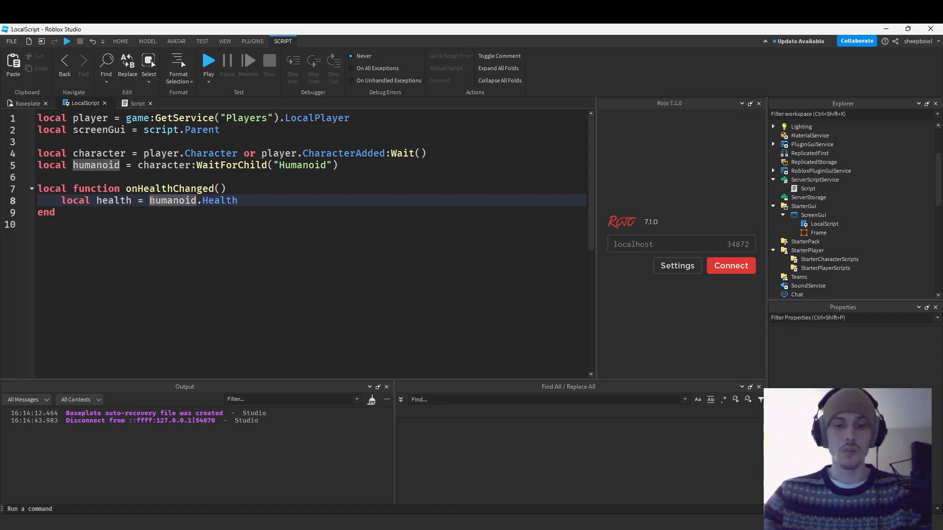
pyautogui.write('math.floor(')
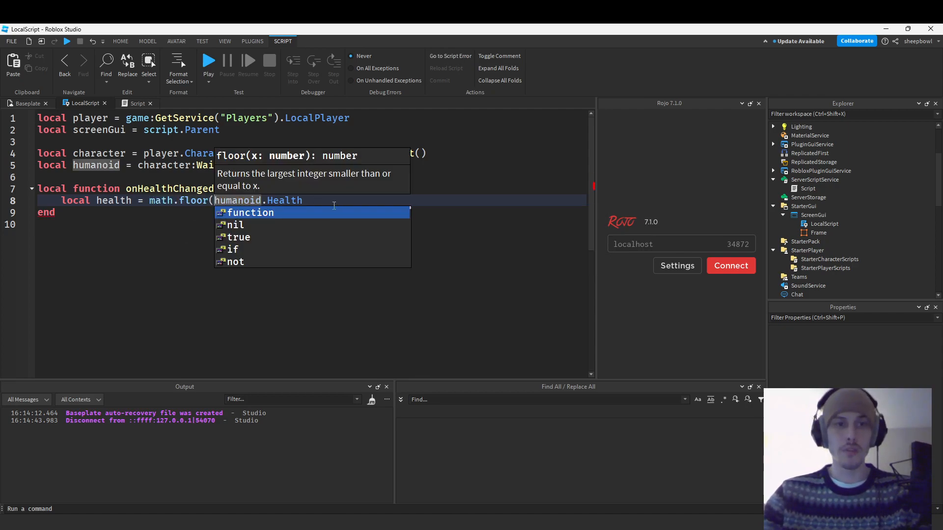
pyautogui.write(')')
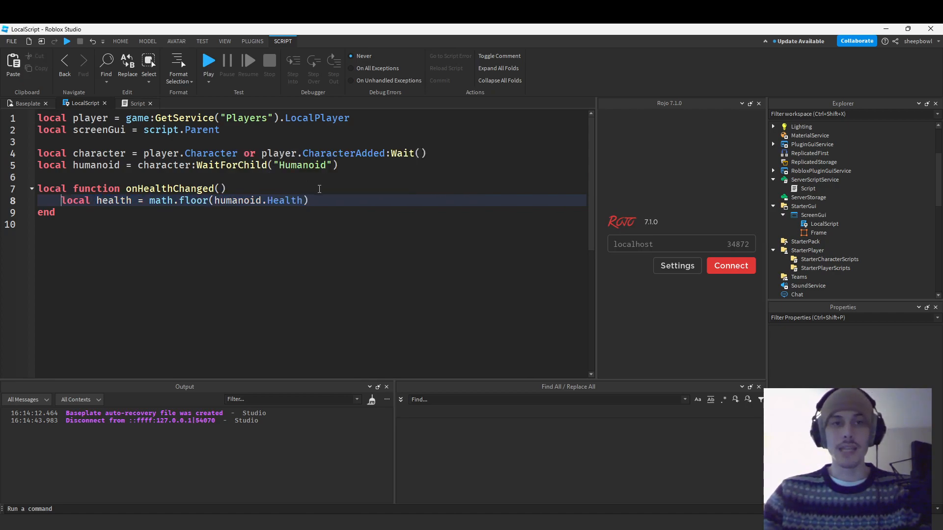
pyautogui.press('Enter')
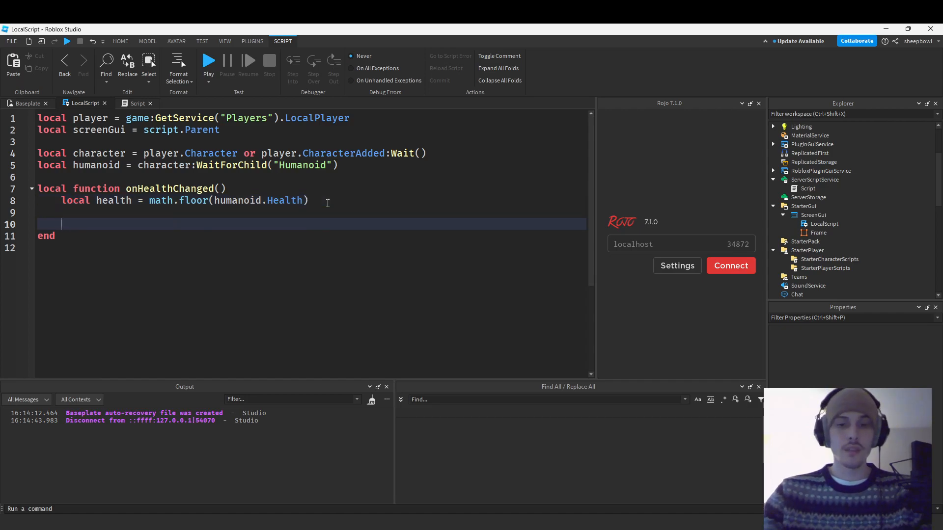
# - Declare 'local healthBar' as the health Frame inside screenGui
pyautogui.write('scre')
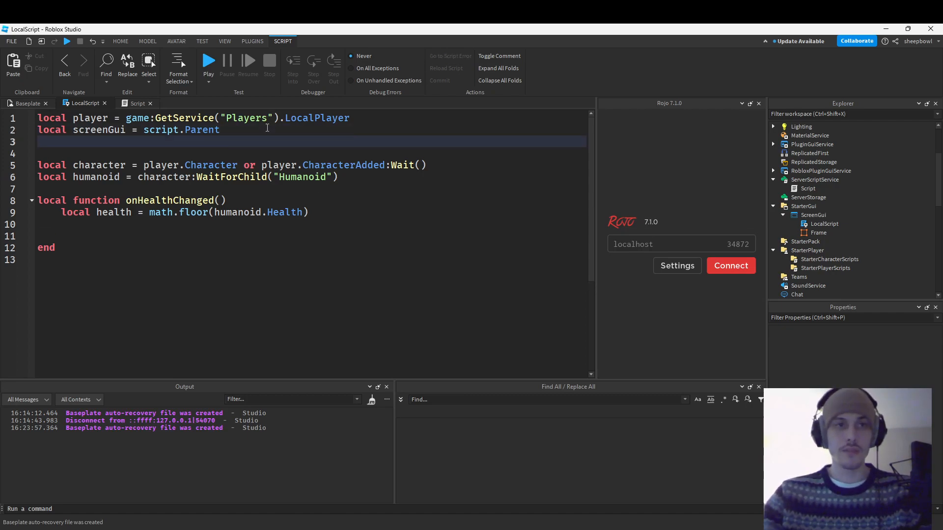
pyautogui.write('local healthBar =')
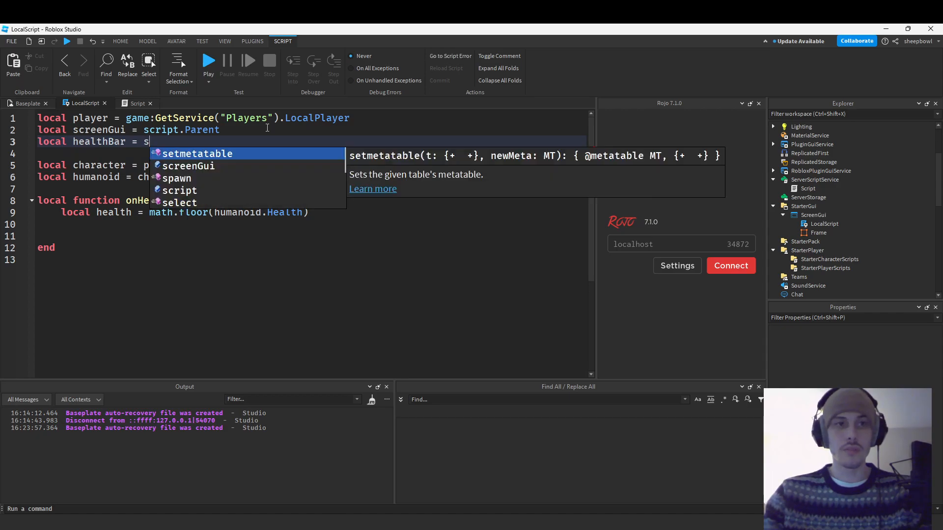
pyautogui.write('screenGui.Frame')
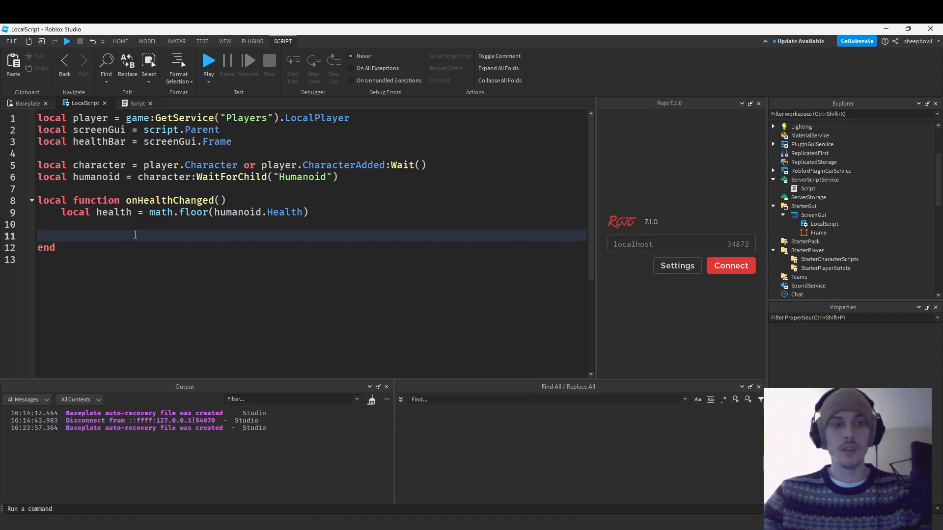
pyautogui.write('healthBar')
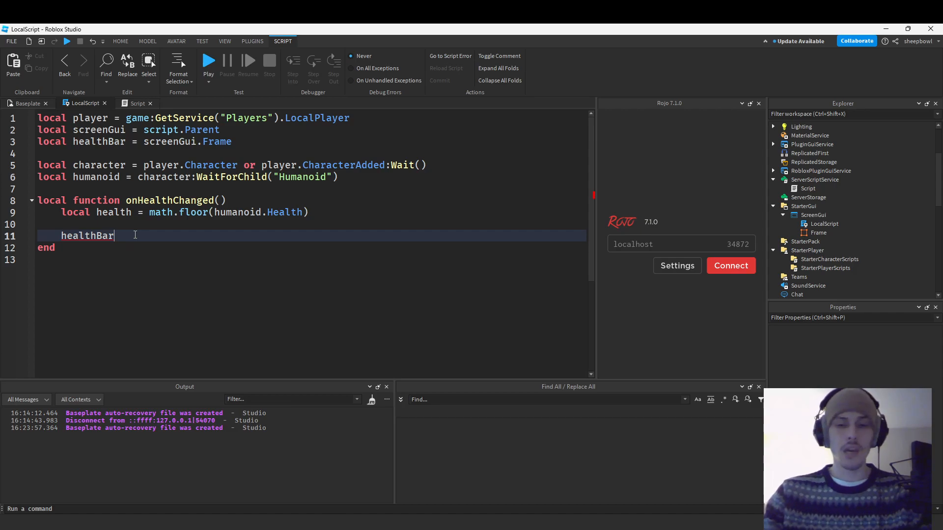
# - Inside onHealthChanged set 'healthBar.Size = UDim2.fromScale(health / 100, 0.5)'
pyautogui.write('.SI')
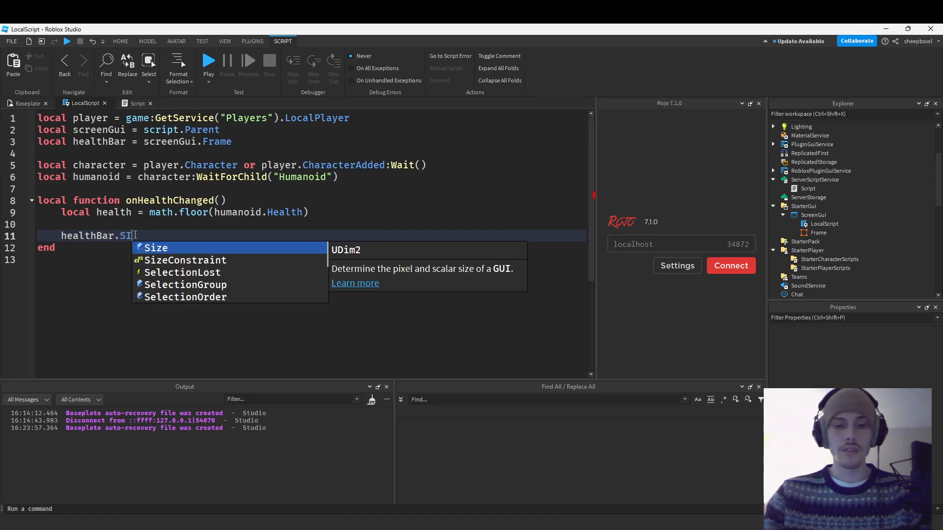
pyautogui.write('ize = UD')
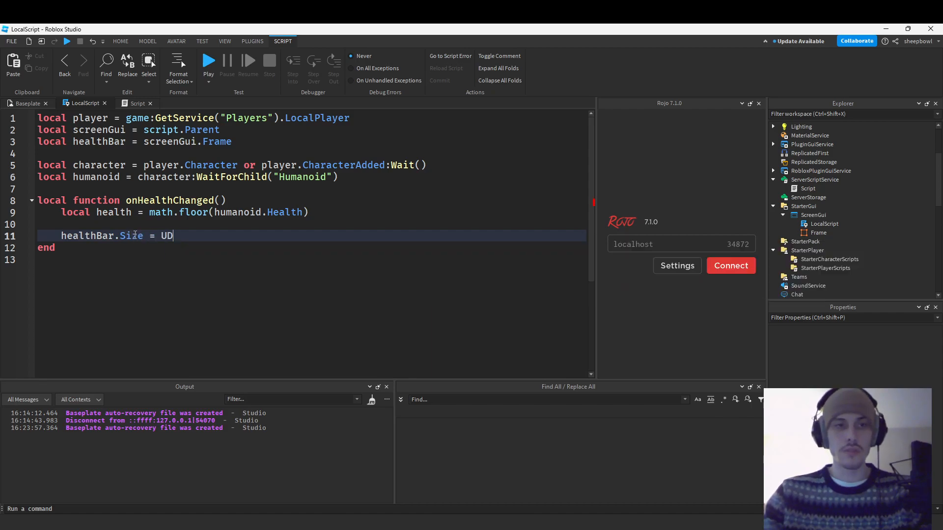
pyautogui.write('im2.fromScale(')
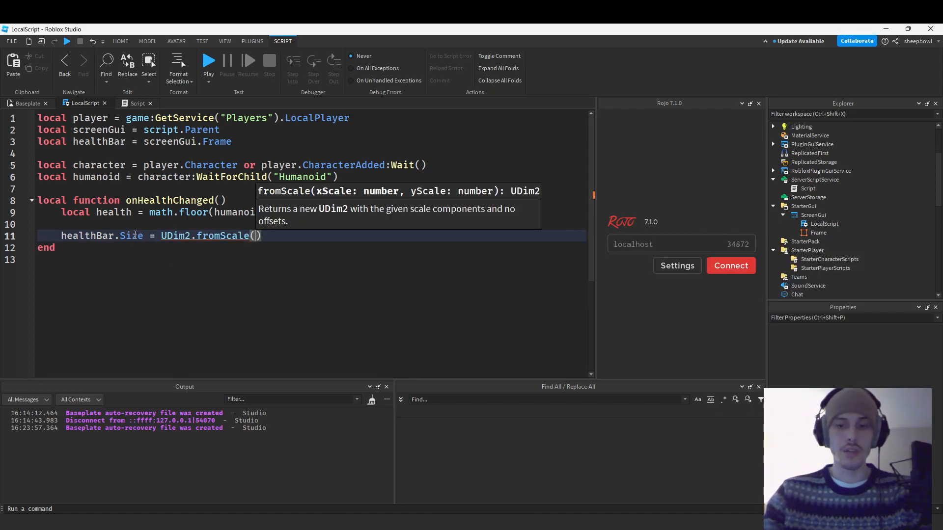
pyautogui.write('health')
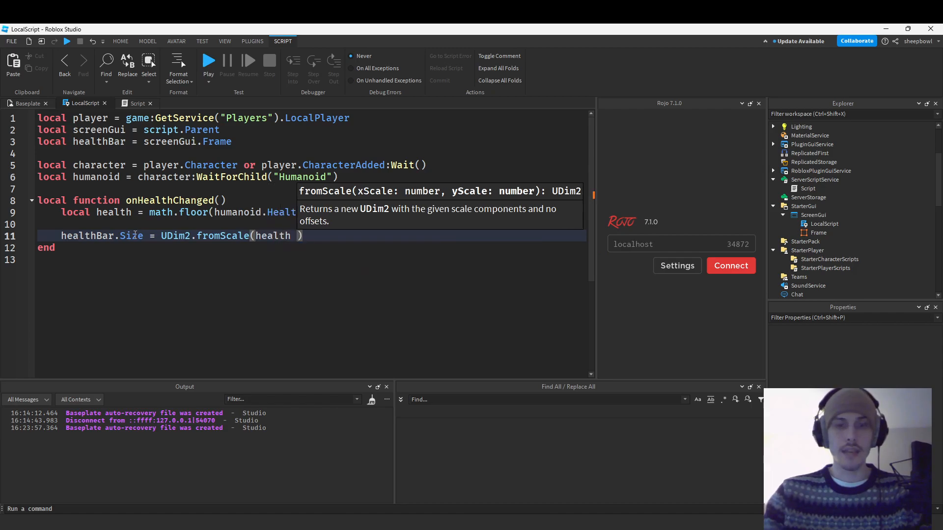
pyautogui.write('/ 100')
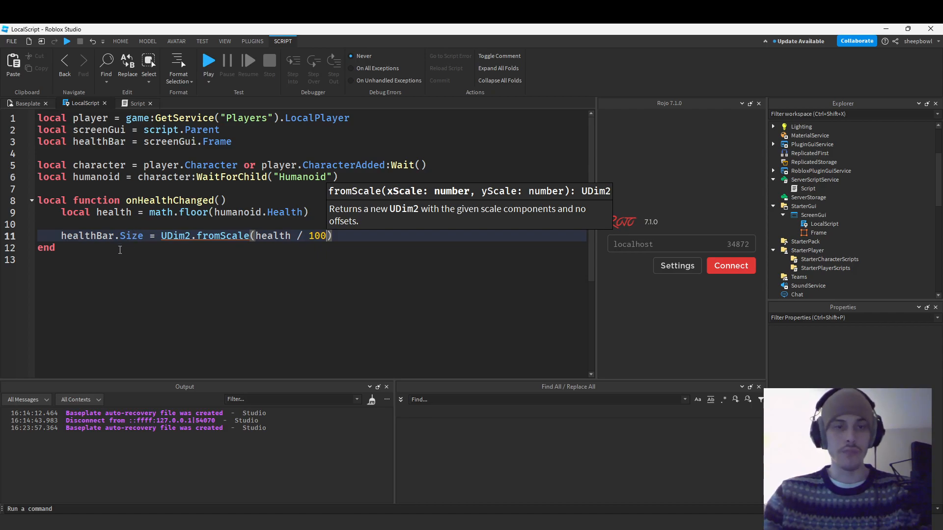
pyautogui.doubleClick(175, 236)
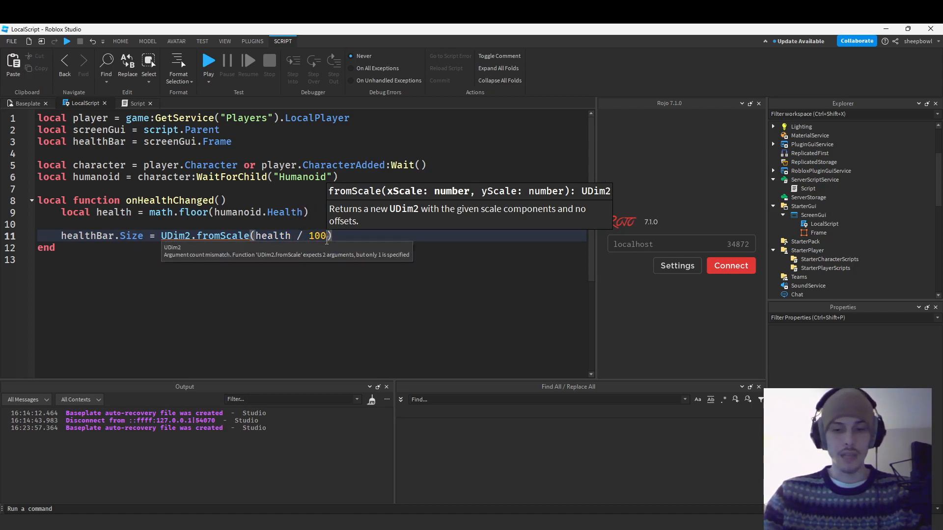
pyautogui.write(', 0.5')
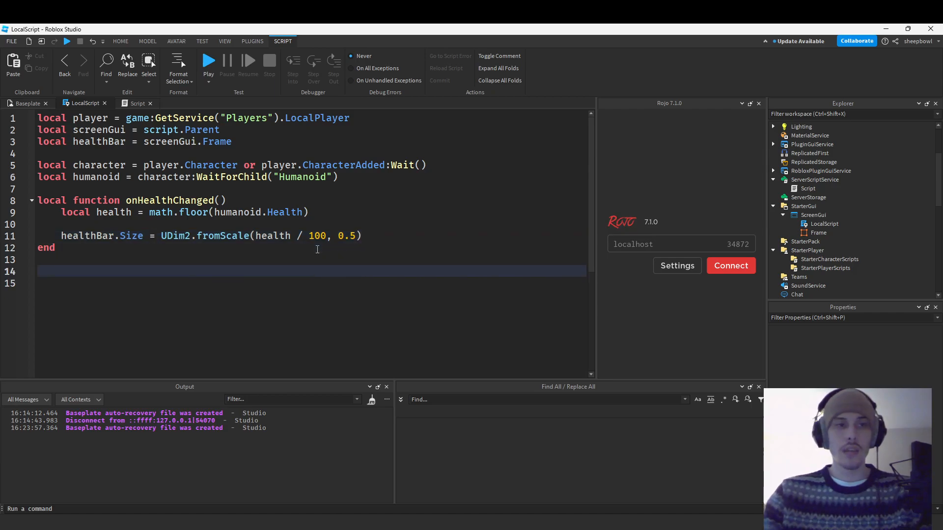
# - Add 'humanoid:GetPropertyChangedSignal("Health"):Connect(onHealthChanged)' on line 14
pyautogui.write('humanoid')
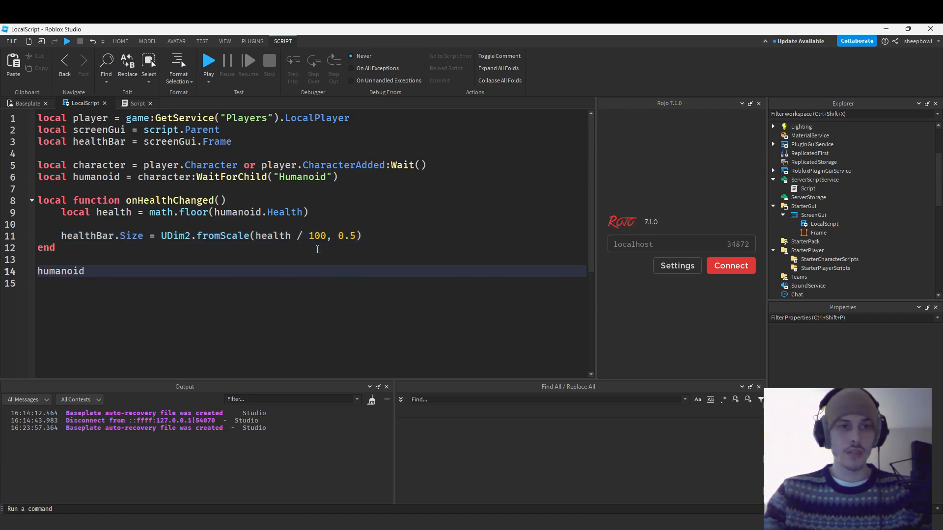
pyautogui.write(':GetPropertyChangedSignal("Health"):C')
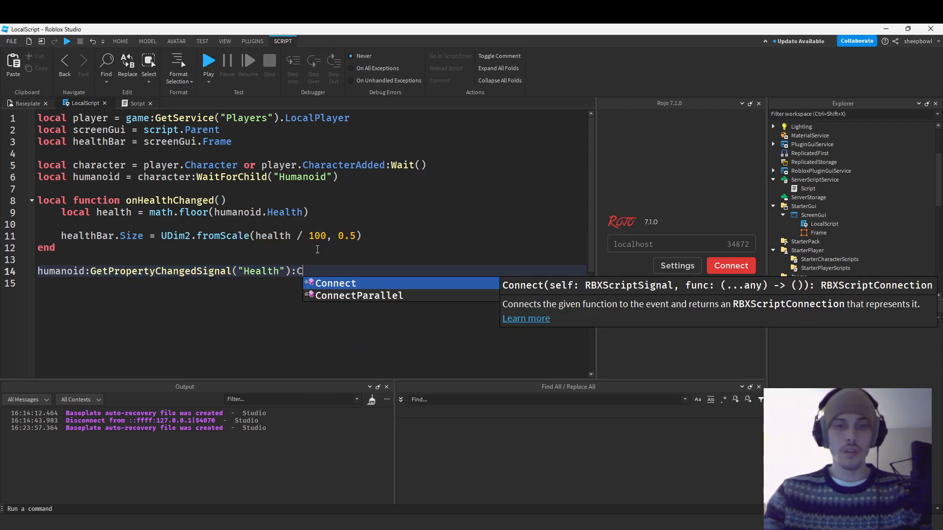
pyautogui.write('onnect(onHealthChanged')
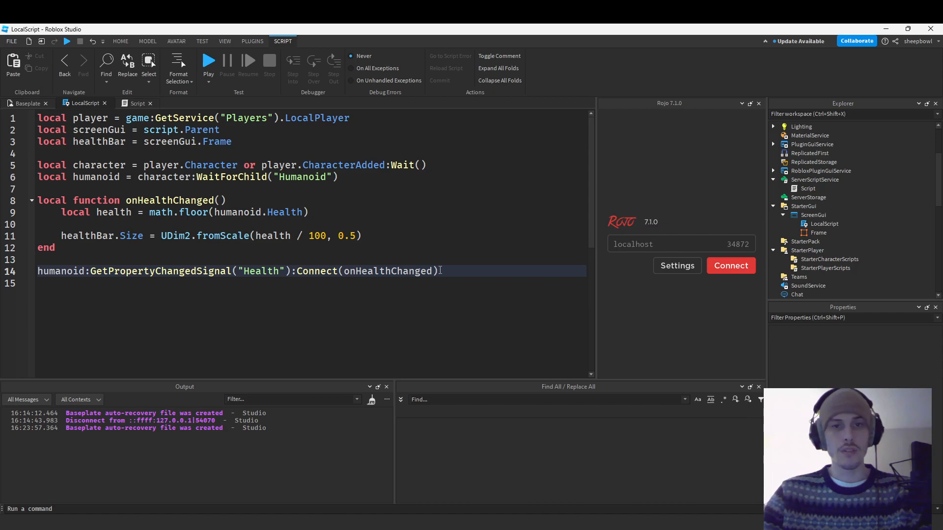
# - Rename the local health variable to newHealth on lines 9 and 11
pyautogui.doubleClick(60, 271)
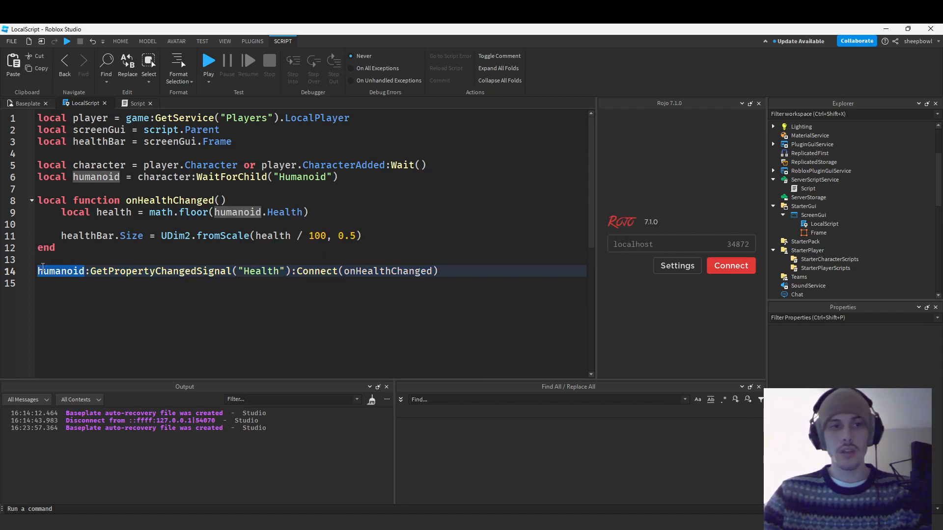
pyautogui.click(440, 271)
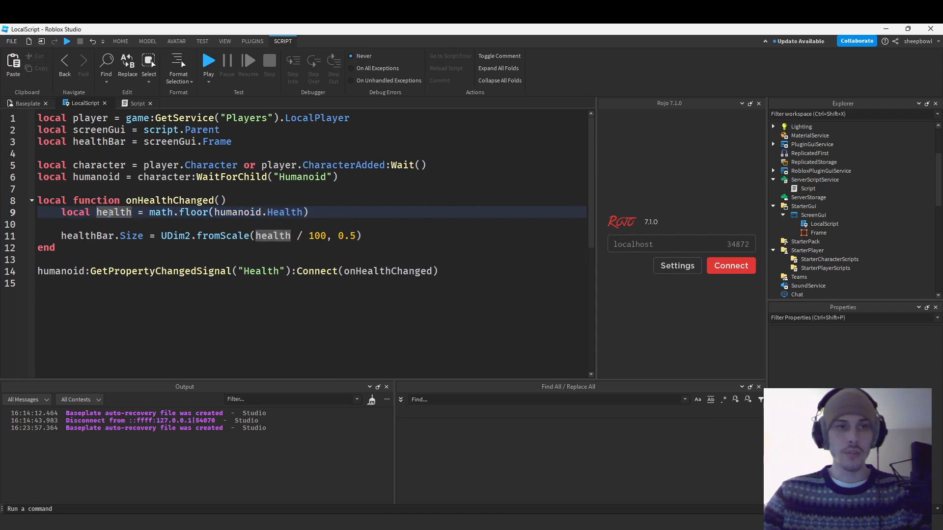
pyautogui.write('newHealth')
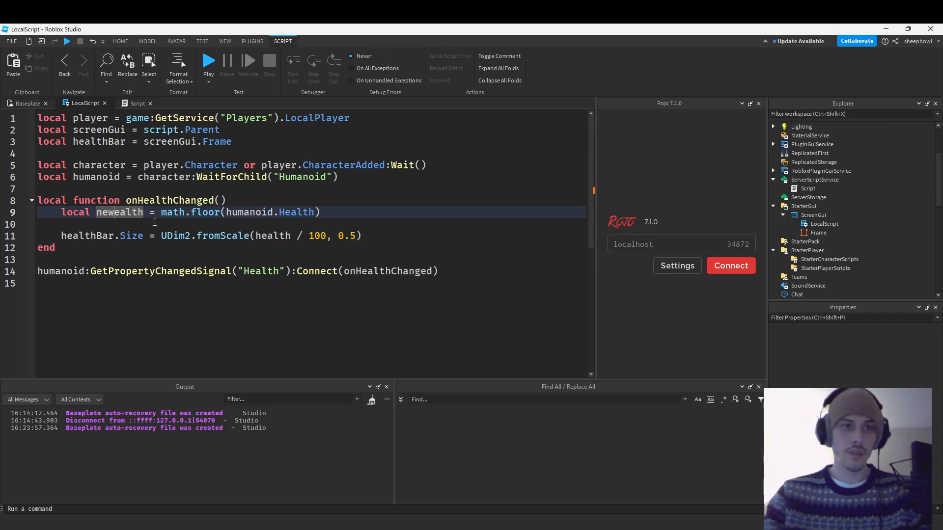
pyautogui.write('newH')
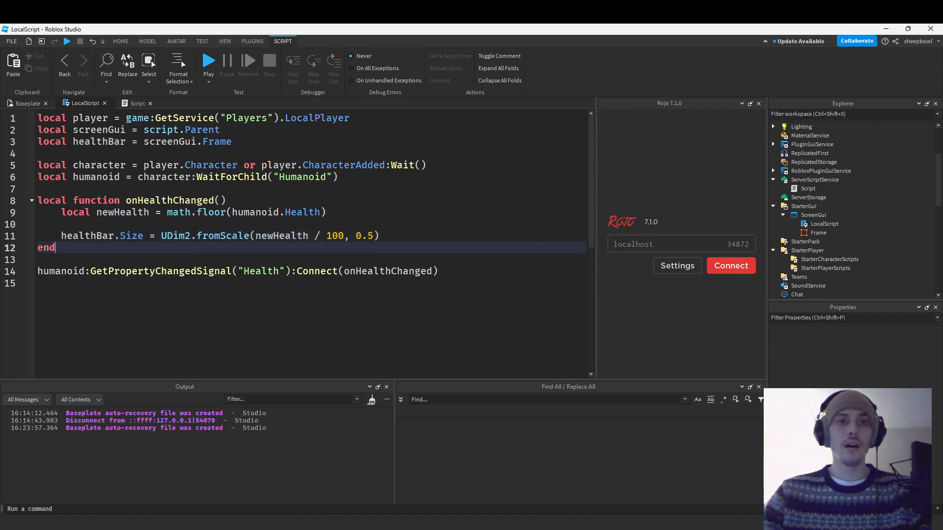
# - Switch from the damage Script tab back to the Baseplate scene showing the SpawnLocation pad
pyautogui.click(137, 103)
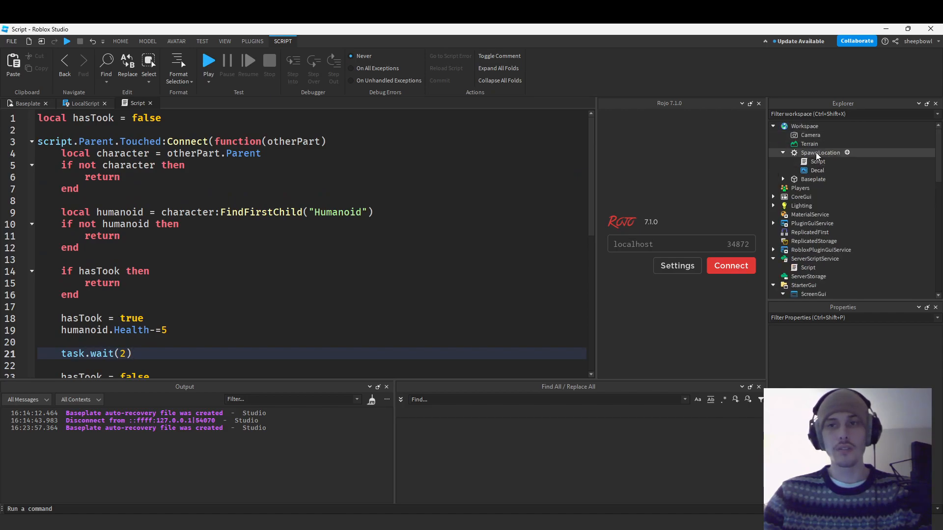
pyautogui.click(27, 103)
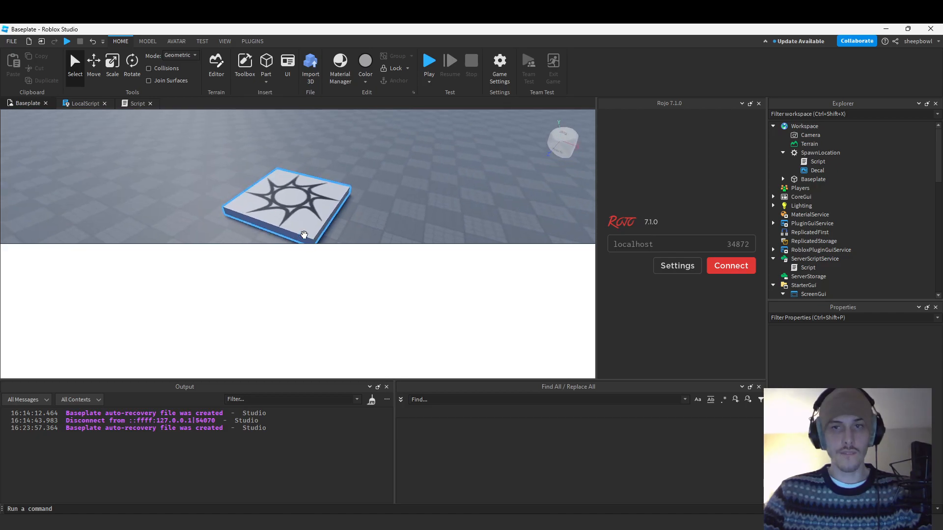
pyautogui.moveTo(296, 196)
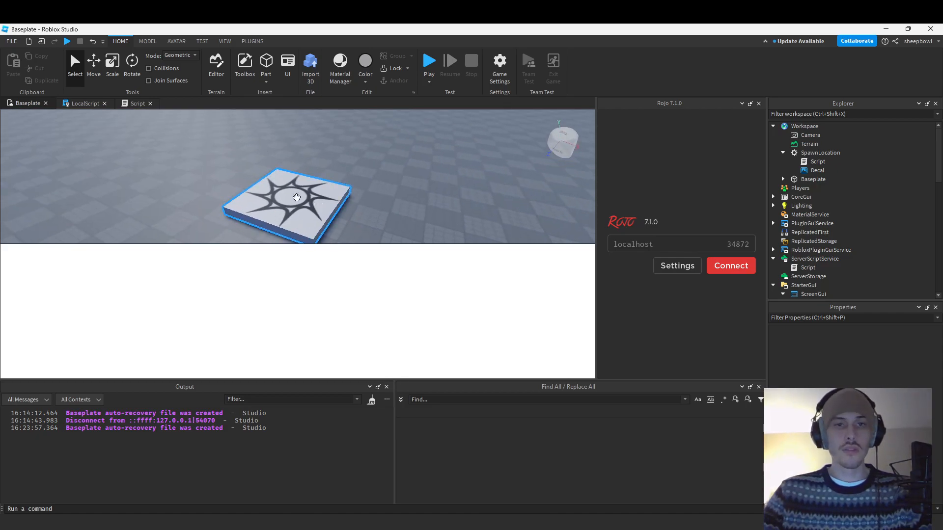
# - Open SpawnLocation's damage Script and review the Touched connection and otherPart character lookup
pyautogui.click(820, 153)
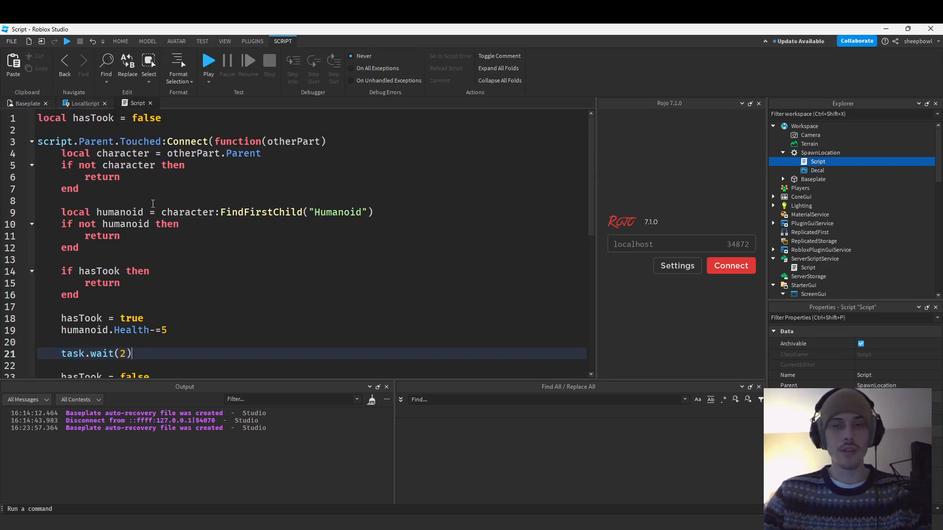
pyautogui.moveTo(114, 142)
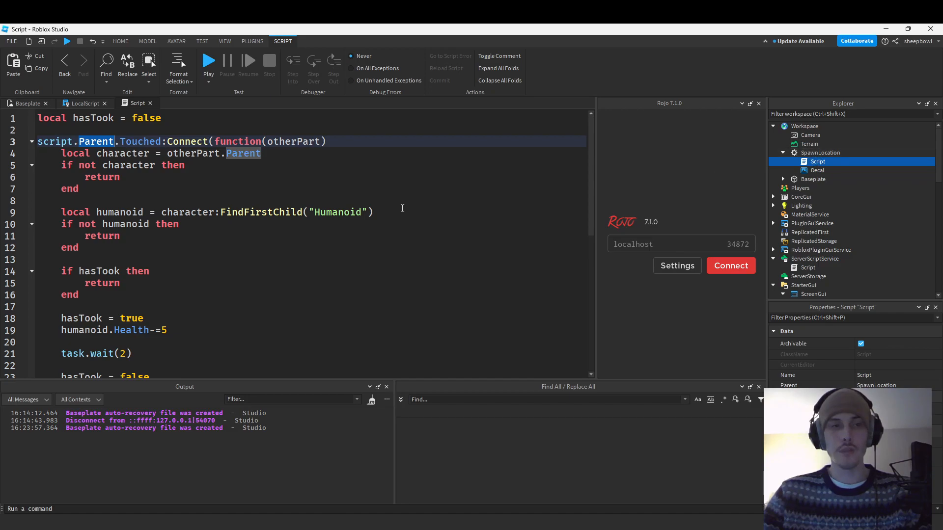
pyautogui.doubleClick(140, 141)
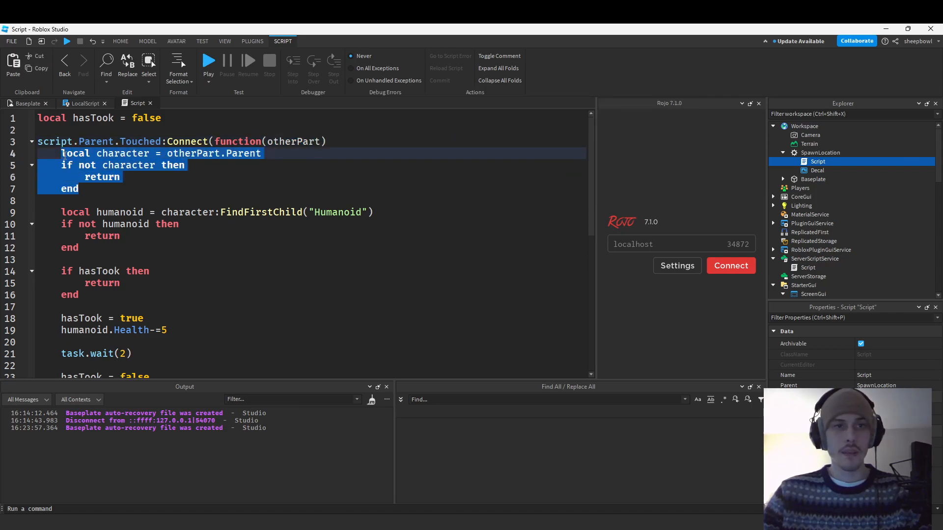
pyautogui.click(69, 153)
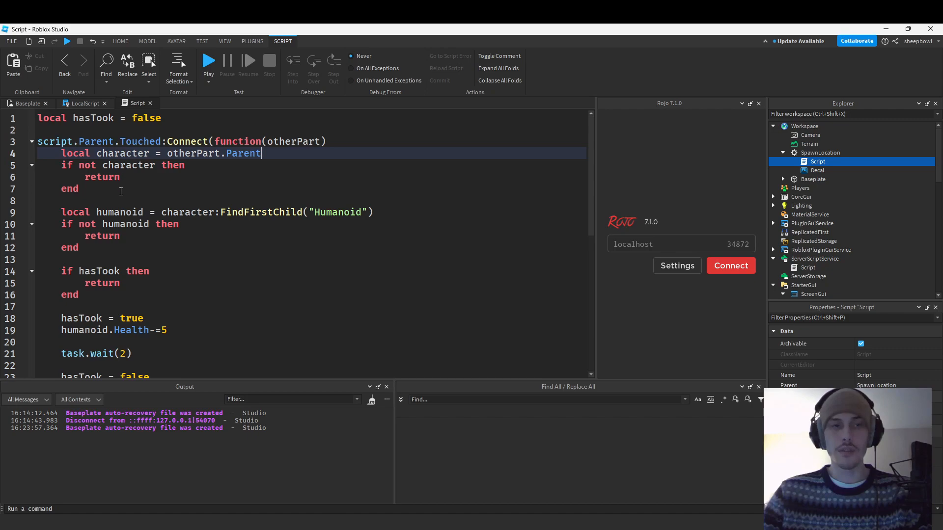
pyautogui.moveTo(60, 165); pyautogui.dragTo(118, 176)
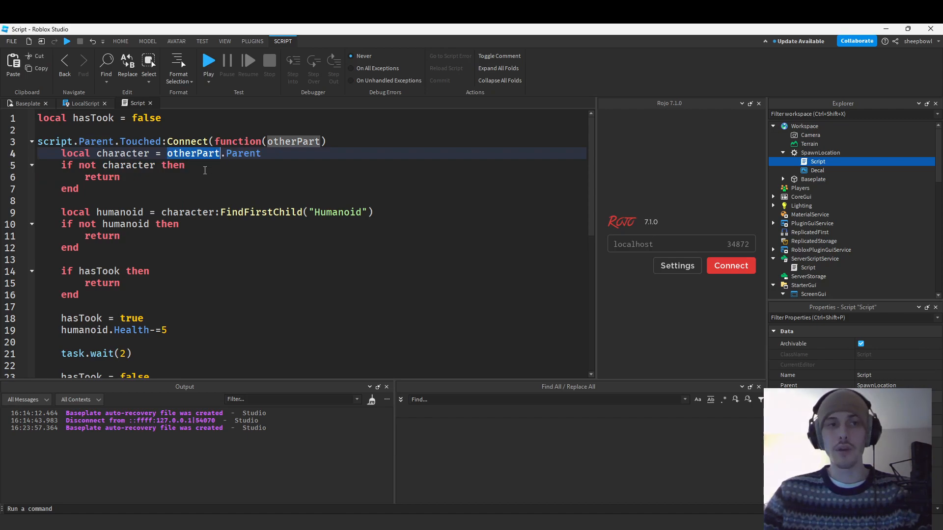
pyautogui.click(101, 241)
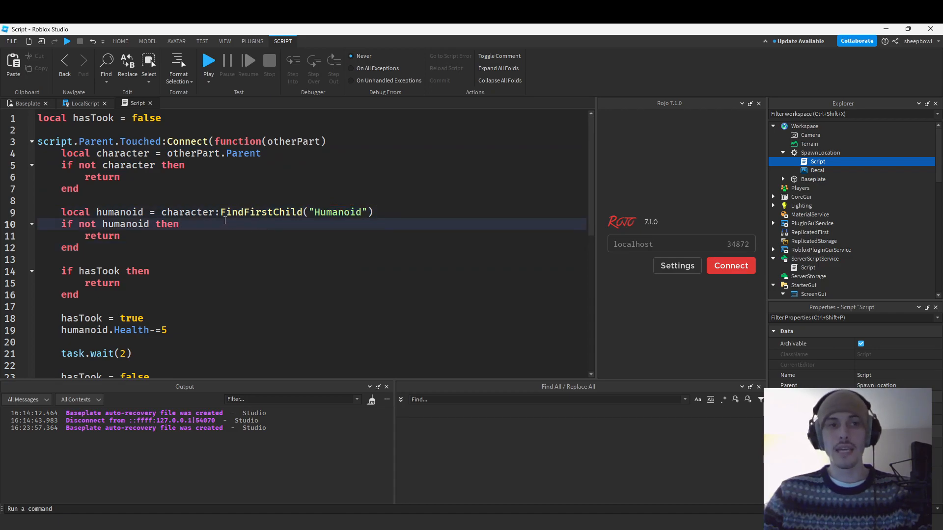
# - Review the humanoid and hasTook debounce checks, ending on the blank line before hasTook is set
pyautogui.doubleClick(242, 154)
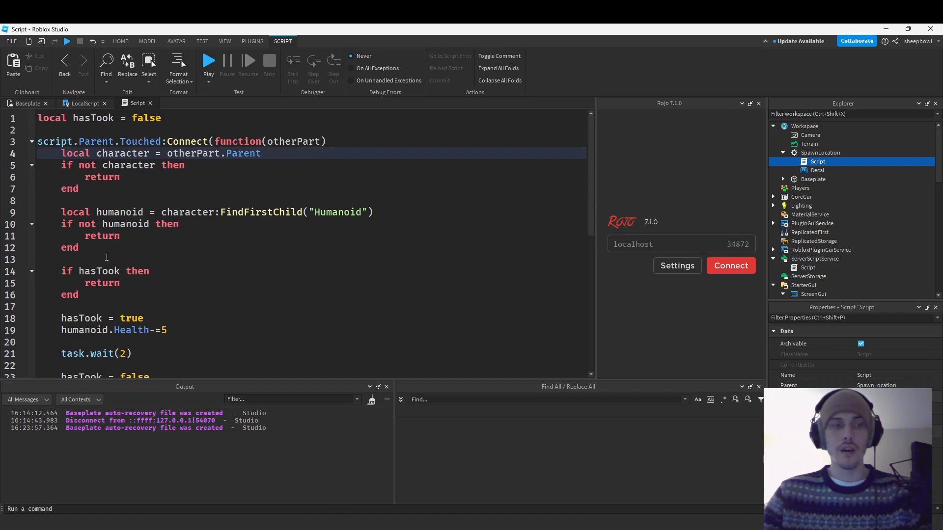
pyautogui.moveTo(108, 296)
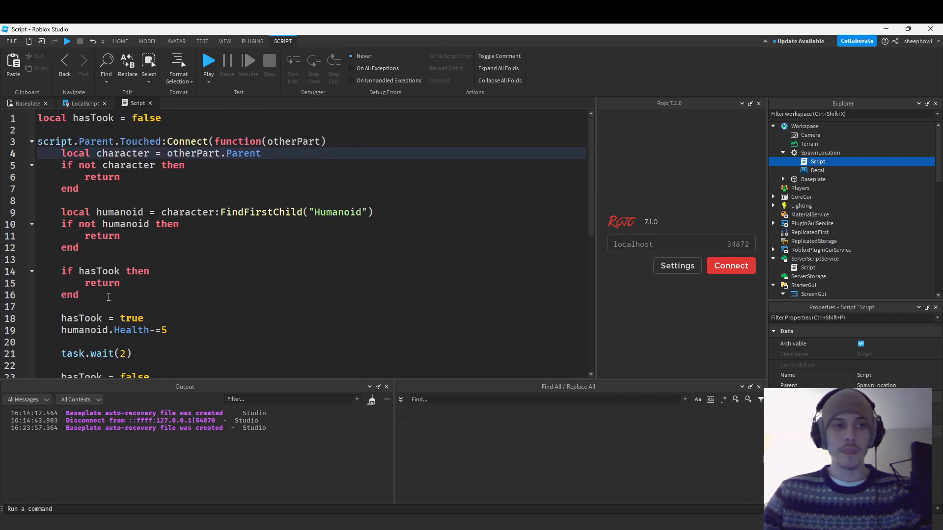
pyautogui.click(108, 307)
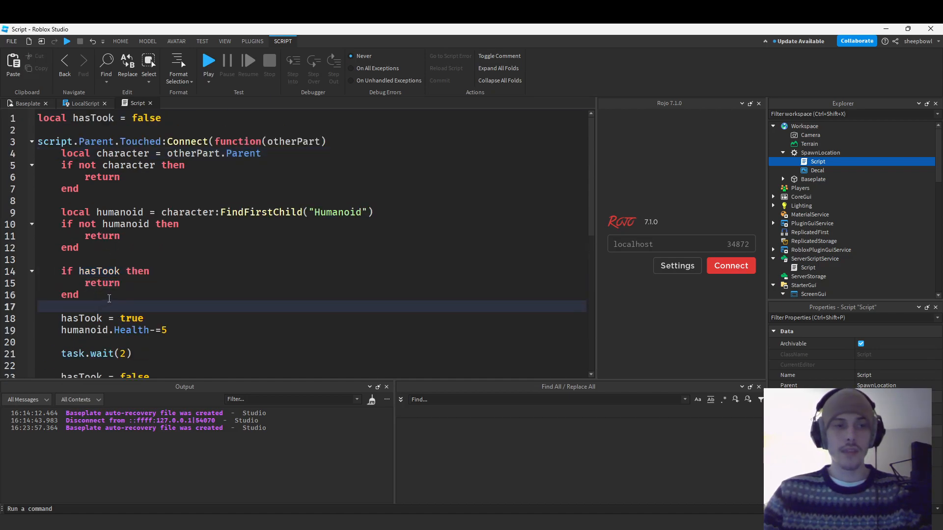
pyautogui.click(169, 118)
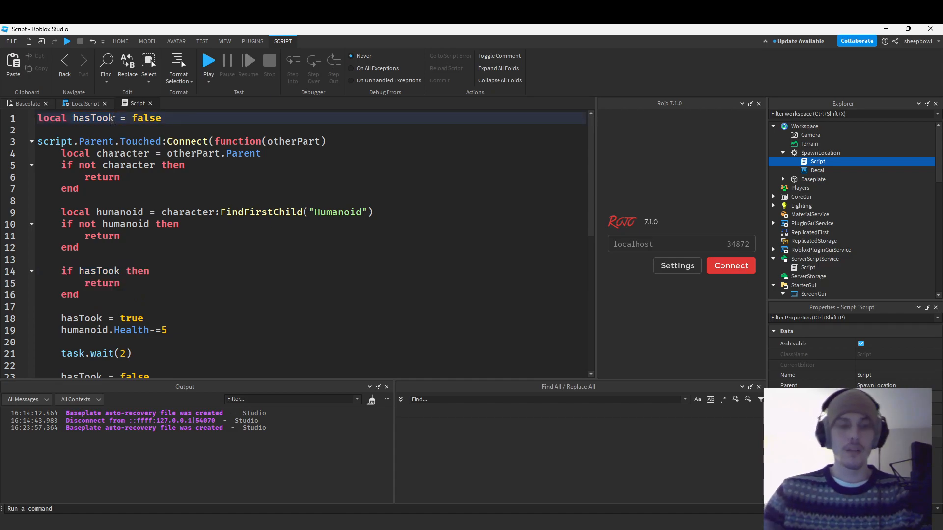
# - Rename the hasTook cooldown flag to hasTookHealth in each place it appears
pyautogui.scroll(-3)
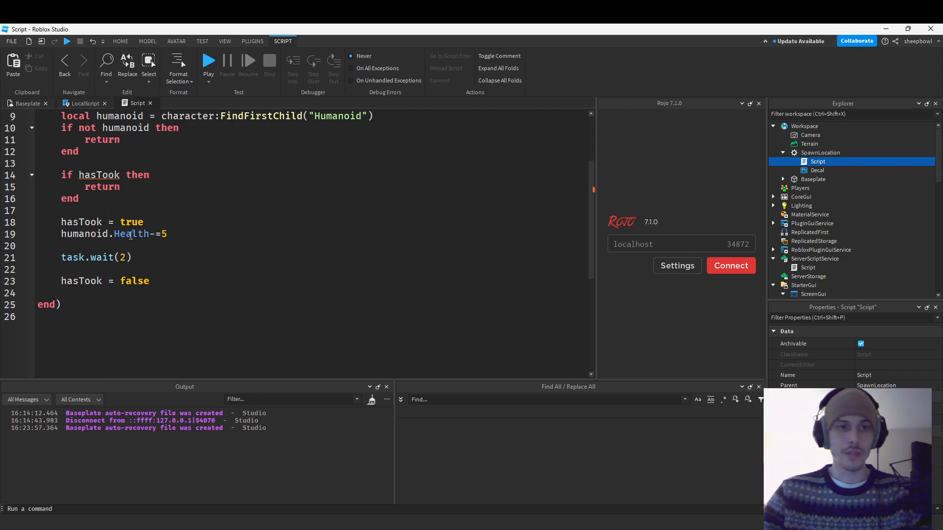
pyautogui.write('Health')
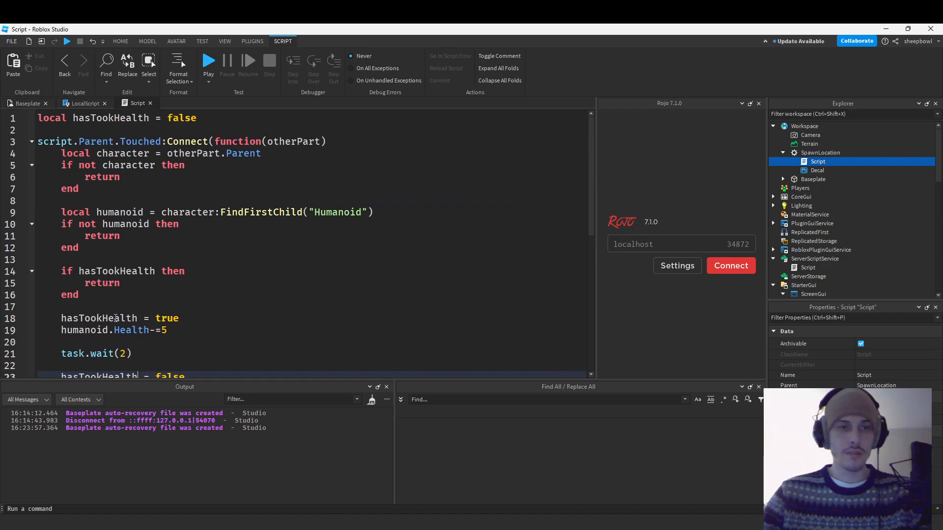
pyautogui.scroll(-3)
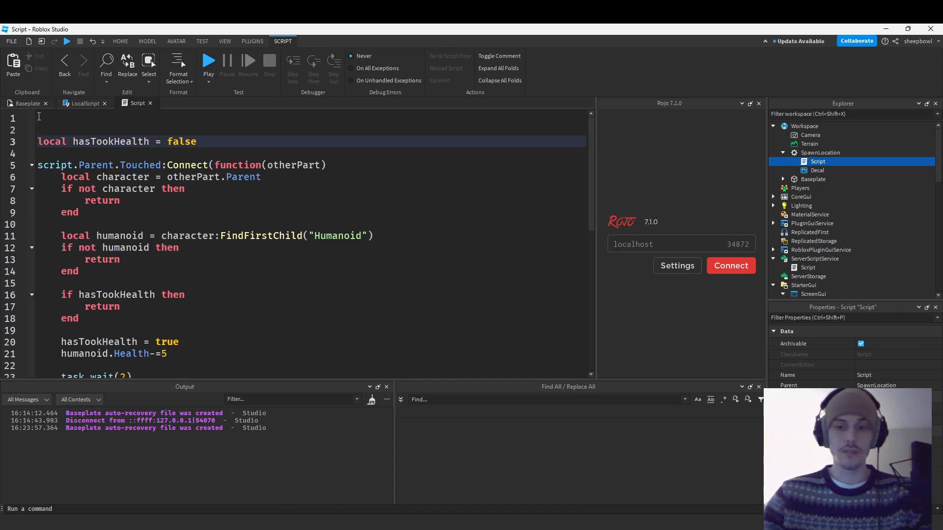
# - Declare 'local TOOK_HELTH_WAIT_TIME = 2' at the top of the Script
pyautogui.write('local')
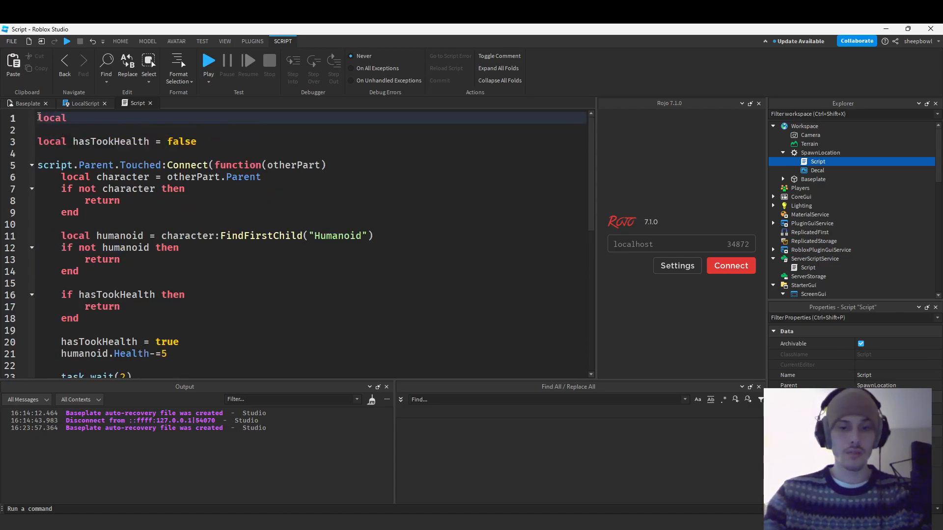
pyautogui.write('TOOK_HE')
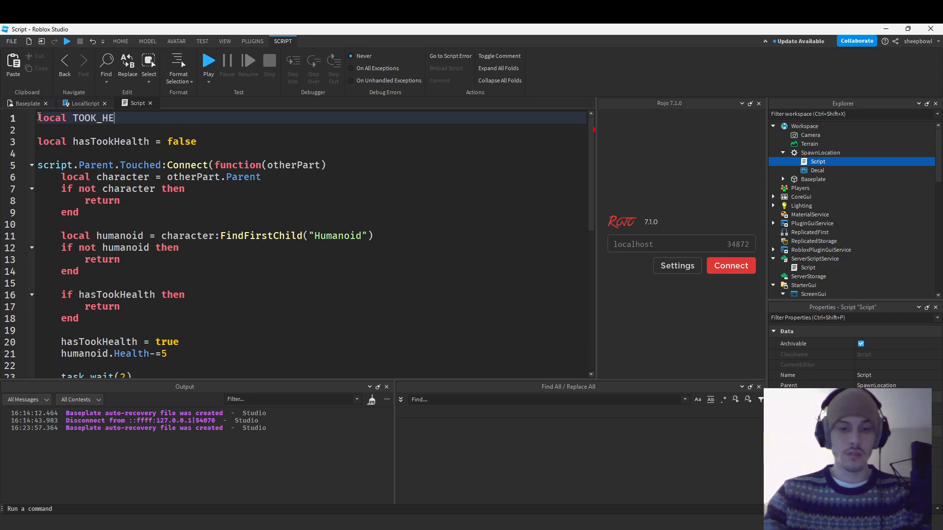
pyautogui.write('LTH_WA')
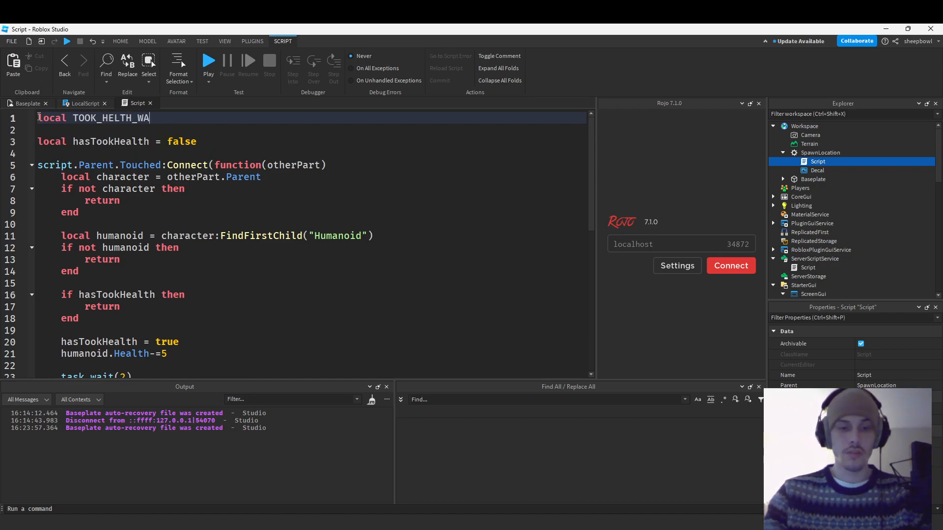
pyautogui.write('IT_TIME =')
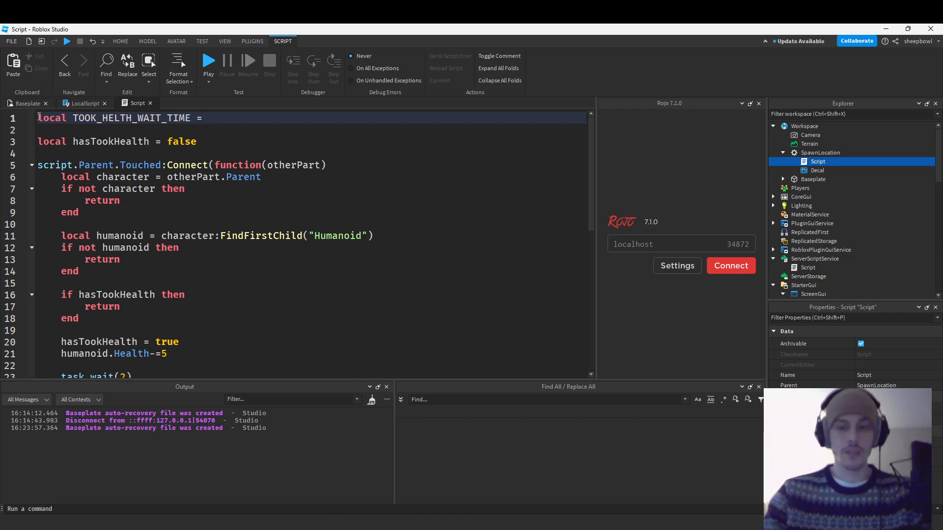
# - Replace the 2 in the cooldown task.wait() with TOOK_HELTH_WAIT_TIME via autocomplete
pyautogui.click(224, 41)
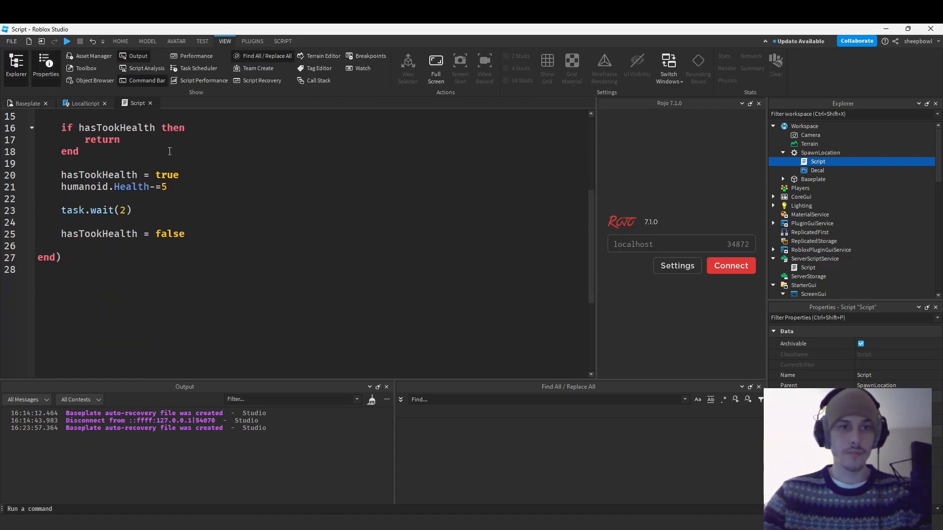
pyautogui.write('too')
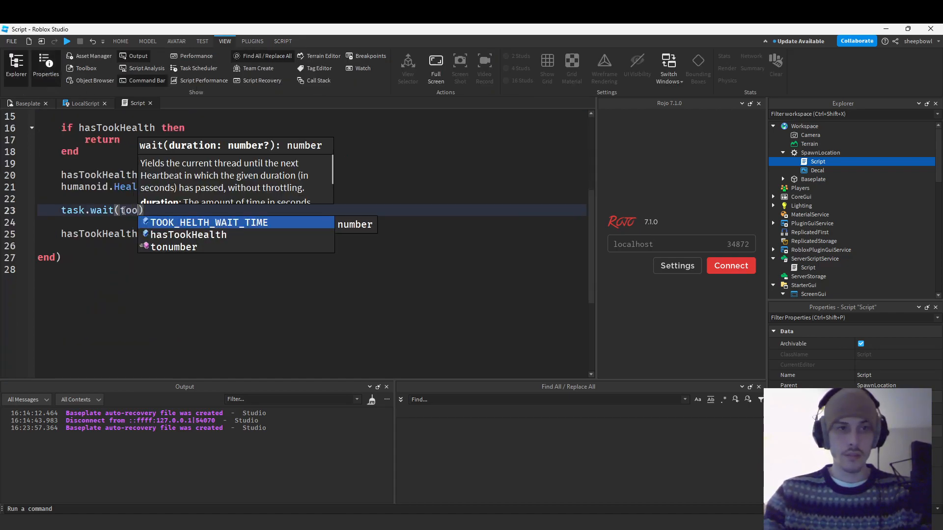
pyautogui.press('Tab')
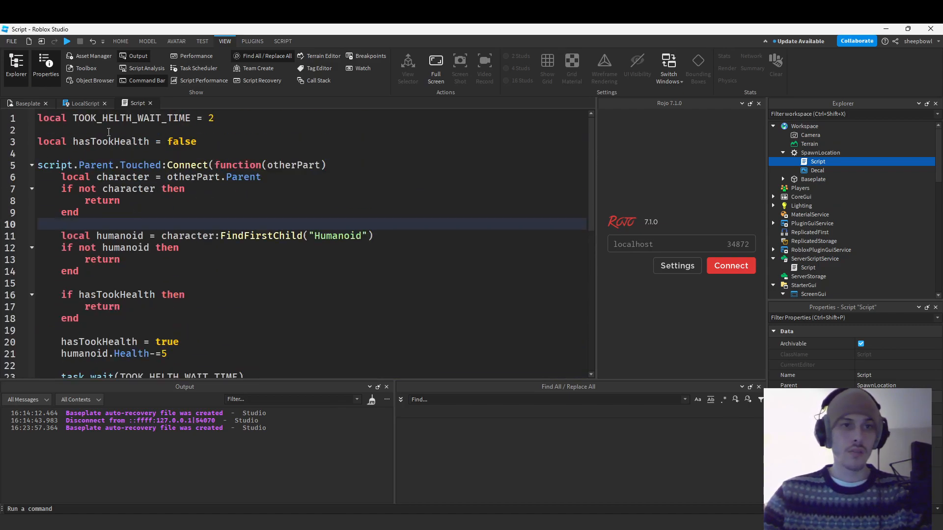
pyautogui.scroll(-3)
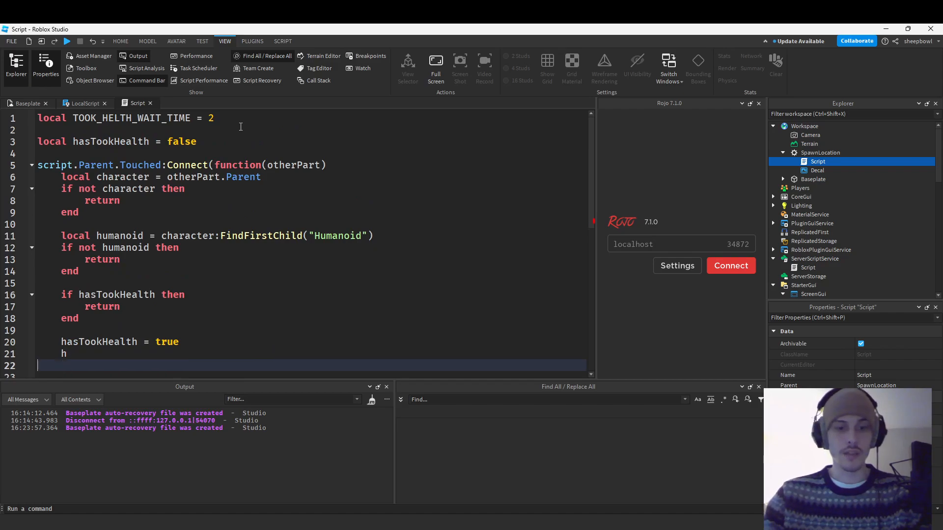
# - Retype 'humanoid.Health-=5' and declare 'local HEALH_DAMAGE =' on line 2
pyautogui.write('umanoid.Health-=5')
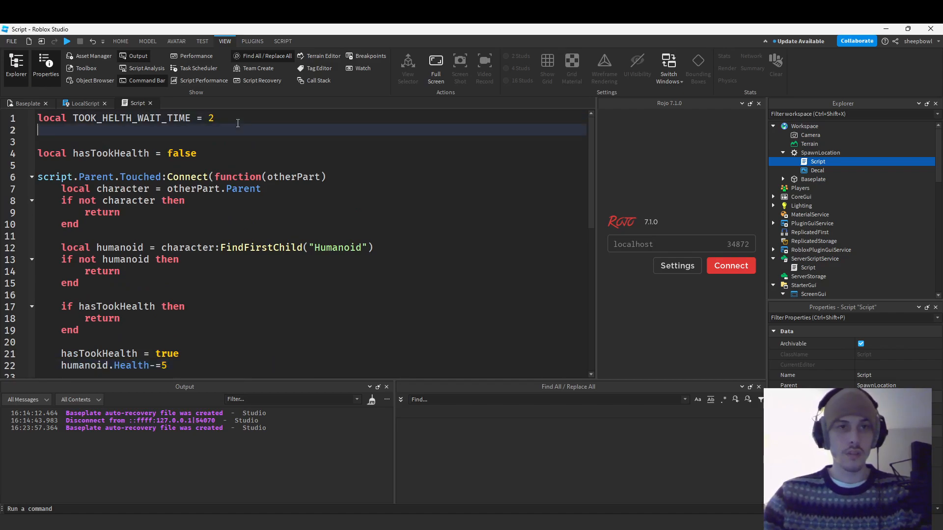
pyautogui.write('local')
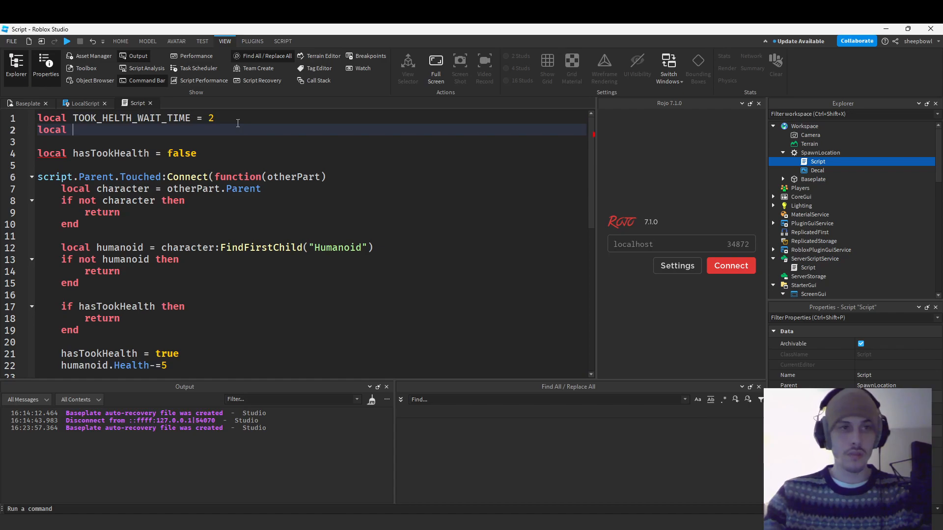
pyautogui.write('HEALH_')
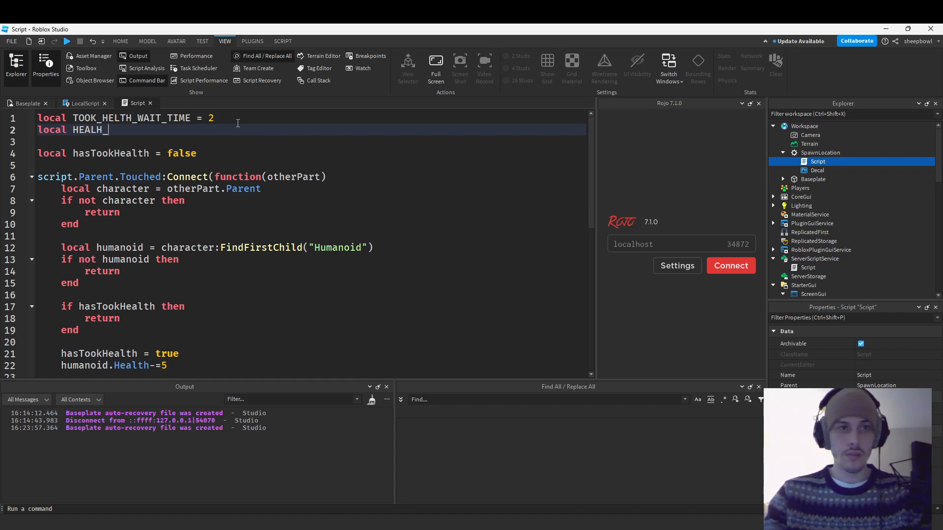
pyautogui.write('DMAG')
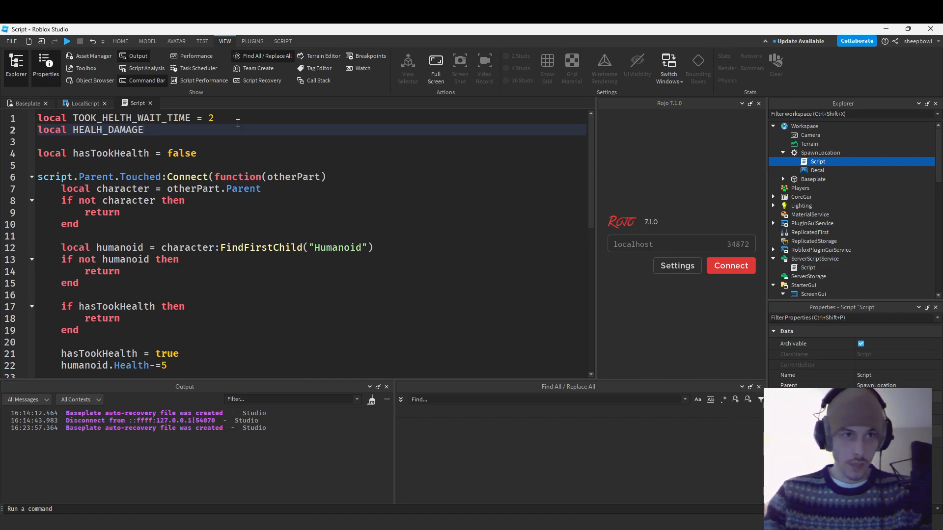
pyautogui.write('=')
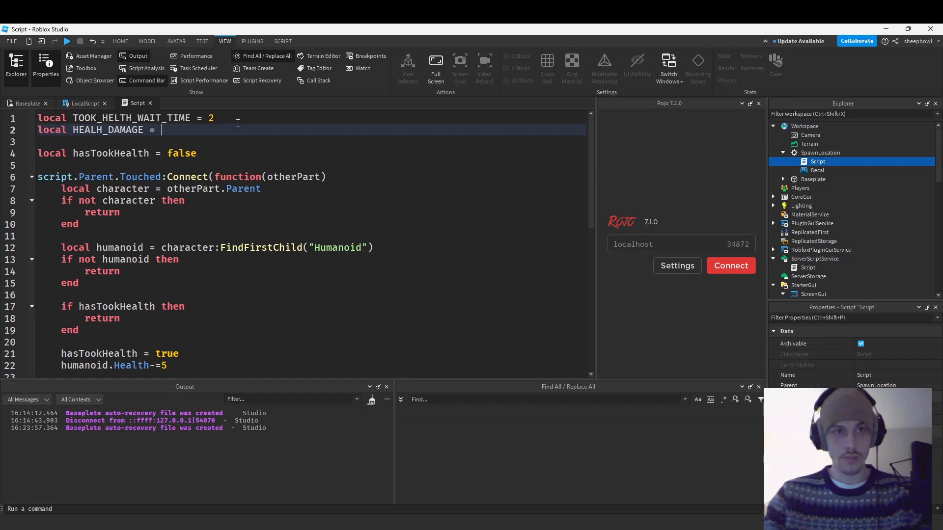
# - Make the touch handler subtract HEALH_DAMAGE from humanoid.Health instead of 5
pyautogui.scroll(-3)
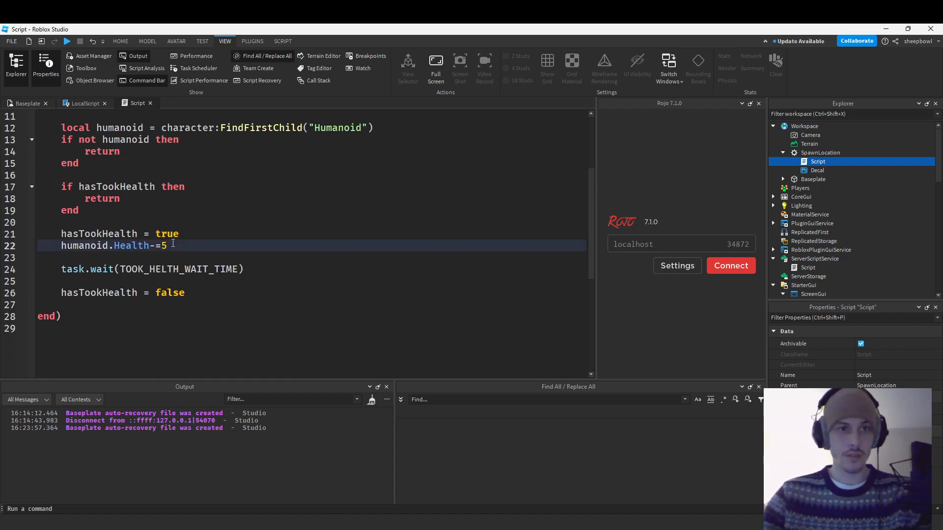
pyautogui.write('HEALH_DAMAGE')
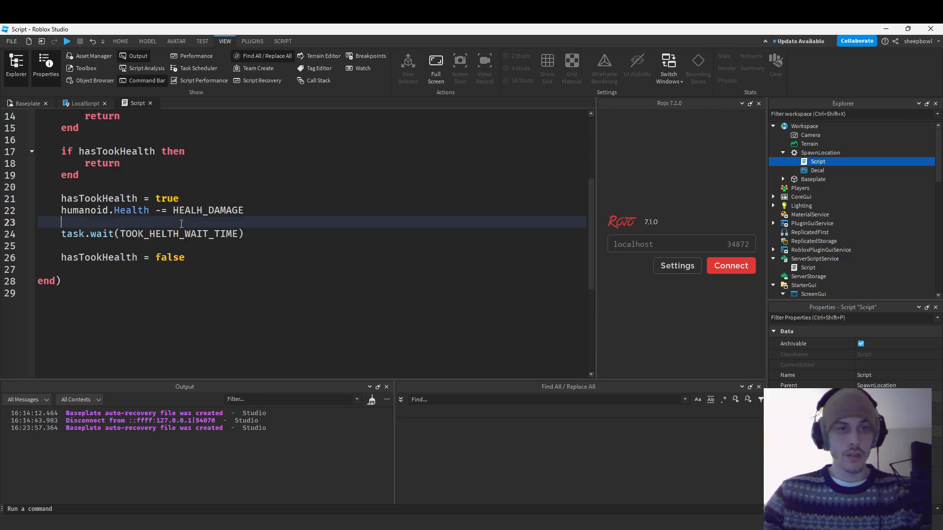
pyautogui.scroll(3)
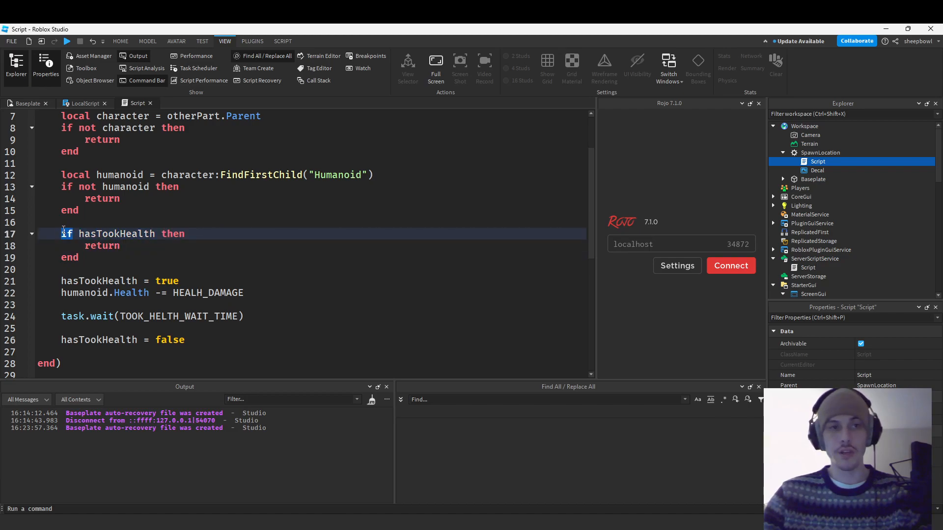
pyautogui.doubleClick(178, 317)
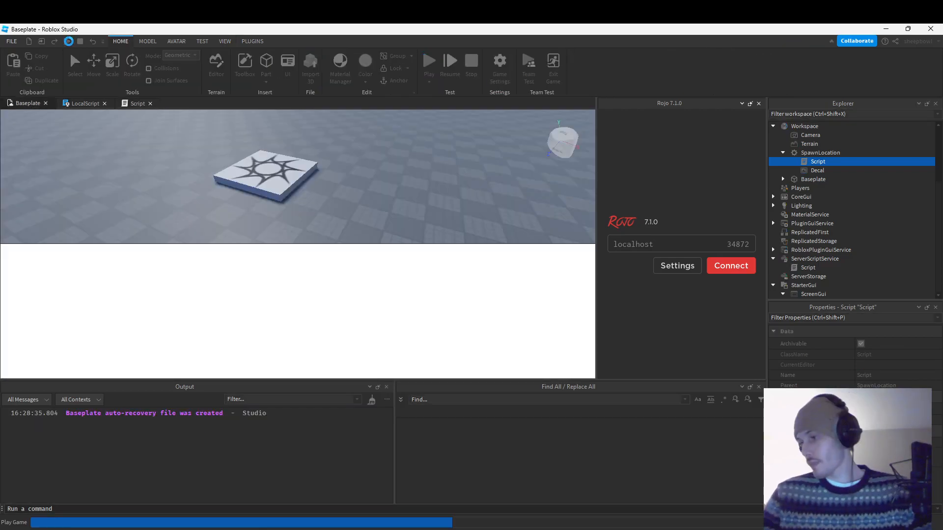
# - Run the play test and switch to the damage Script showing HEALH_DAMAGE = 10
pyautogui.click(429, 60)
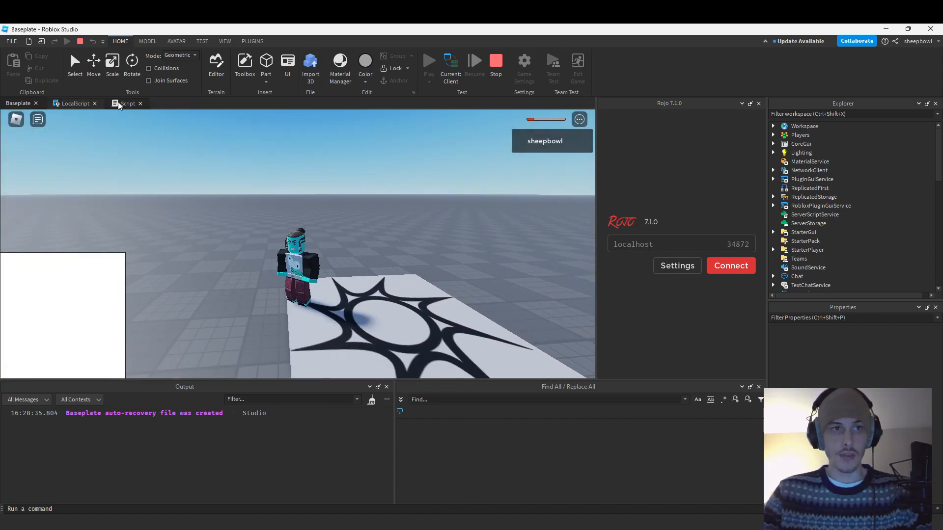
pyautogui.click(126, 104)
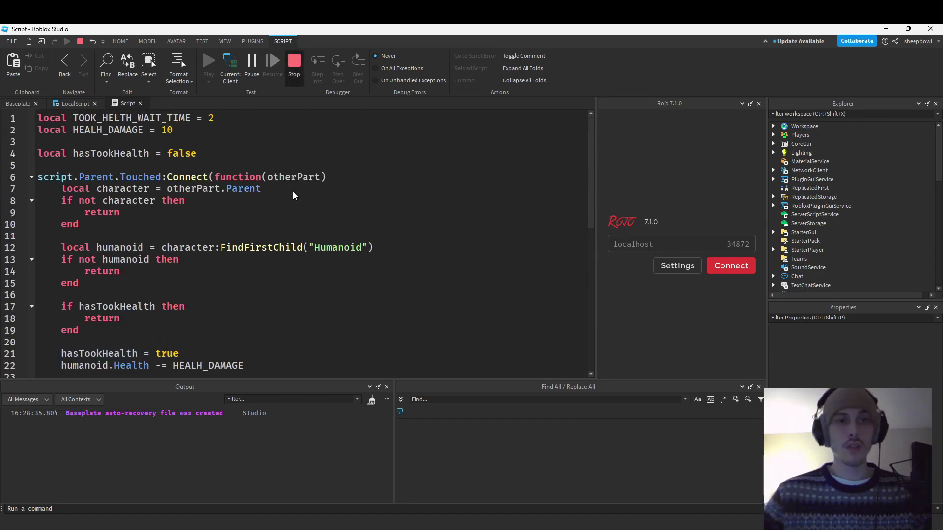
# - Return to the health bar LocalScript and review the onHealthChanged function
pyautogui.click(76, 103)
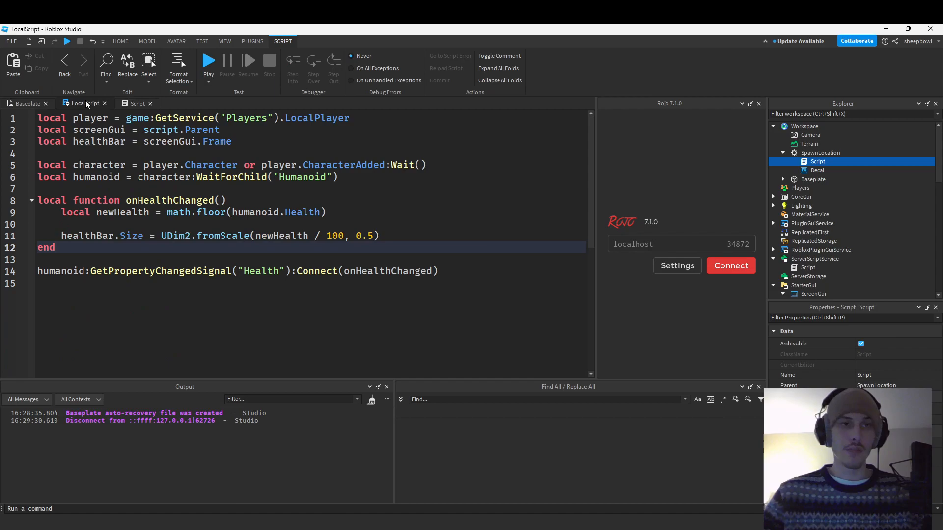
pyautogui.click(438, 271)
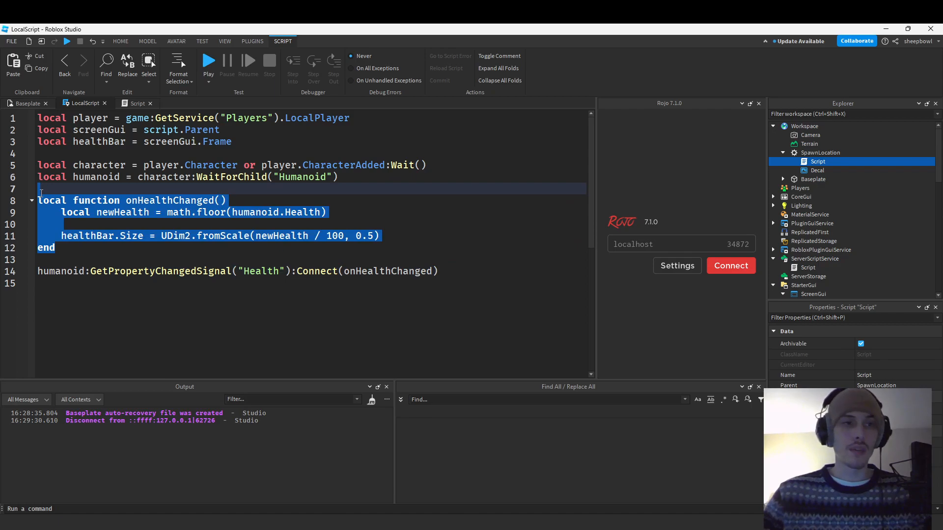
pyautogui.click(507, 271)
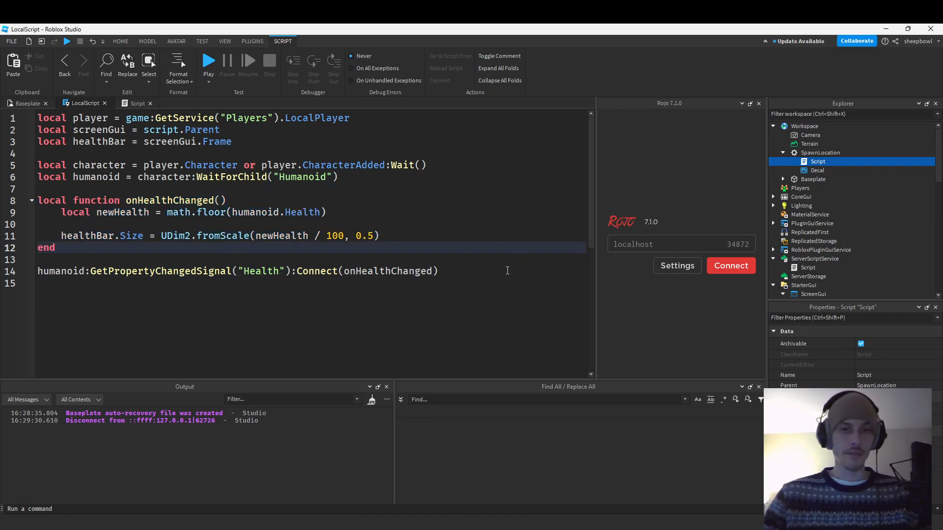